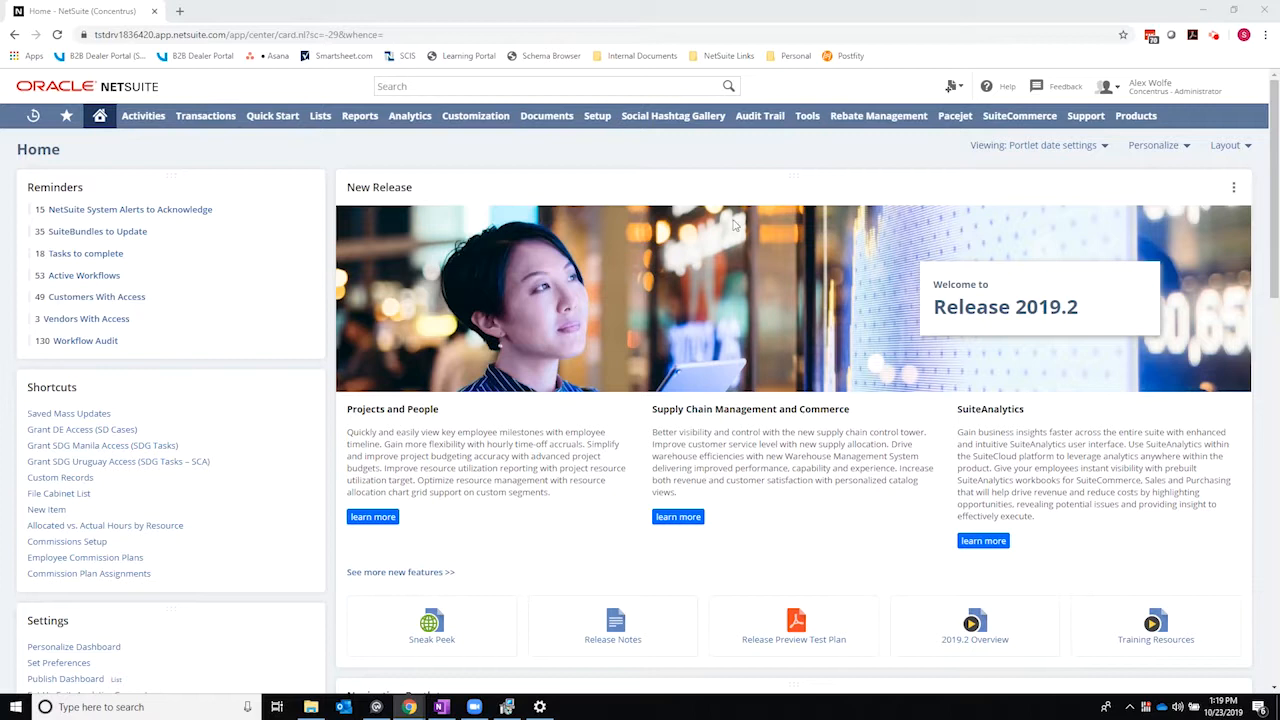
- Open the Customization menu to reach Workflow > Workflows > New
click(476, 114)
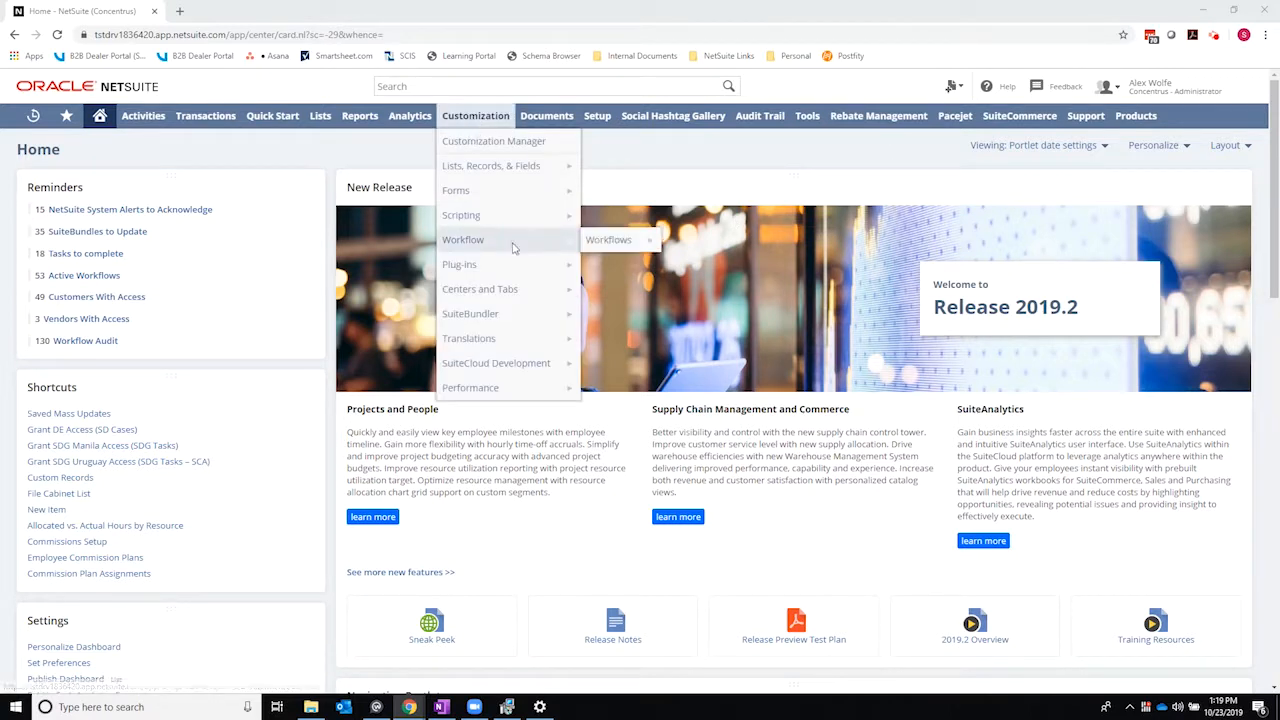
mouse_move(608, 240)
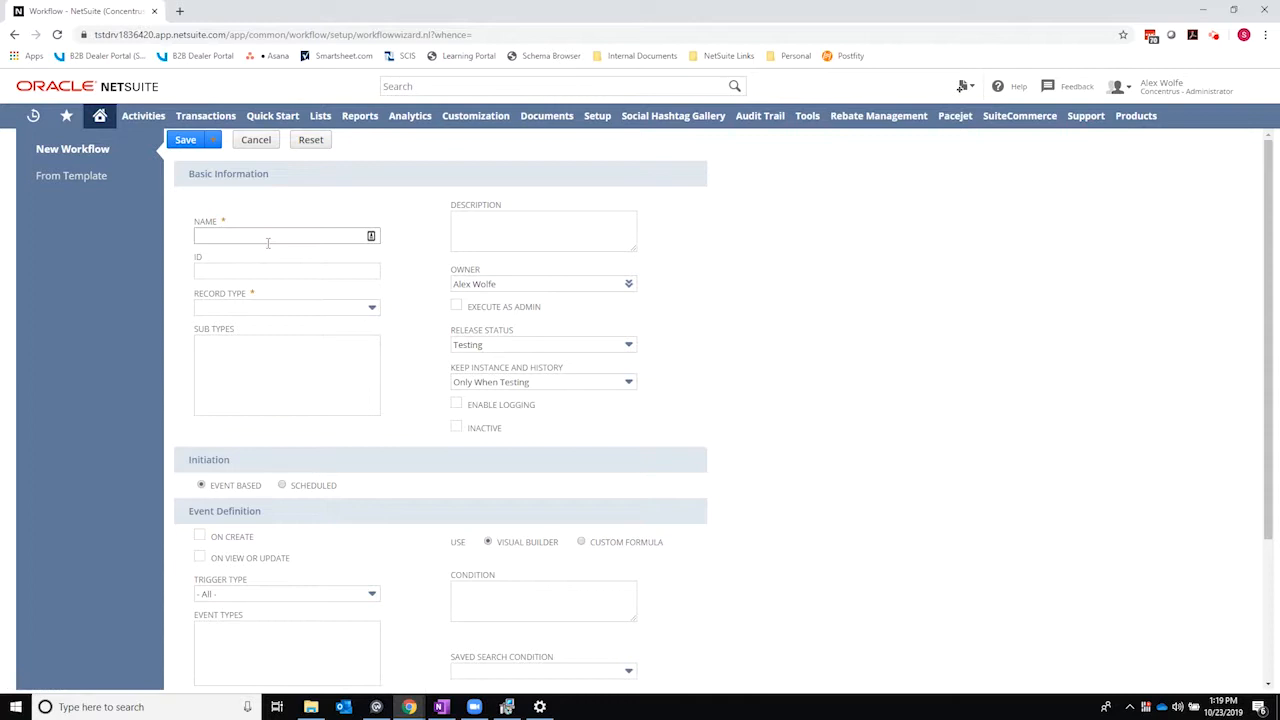
- Name the workflow Gift Certificate Notification and give it its _gc_n ID
click(284, 236)
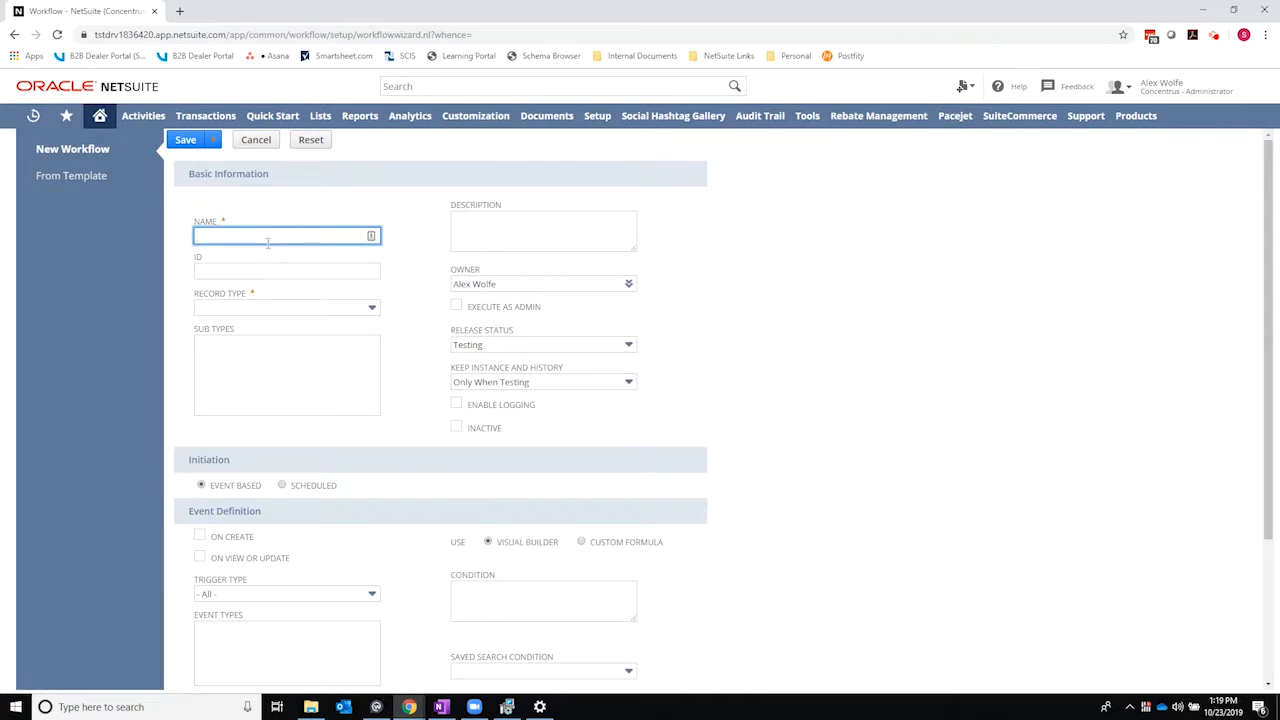
text(Gift Certificate)
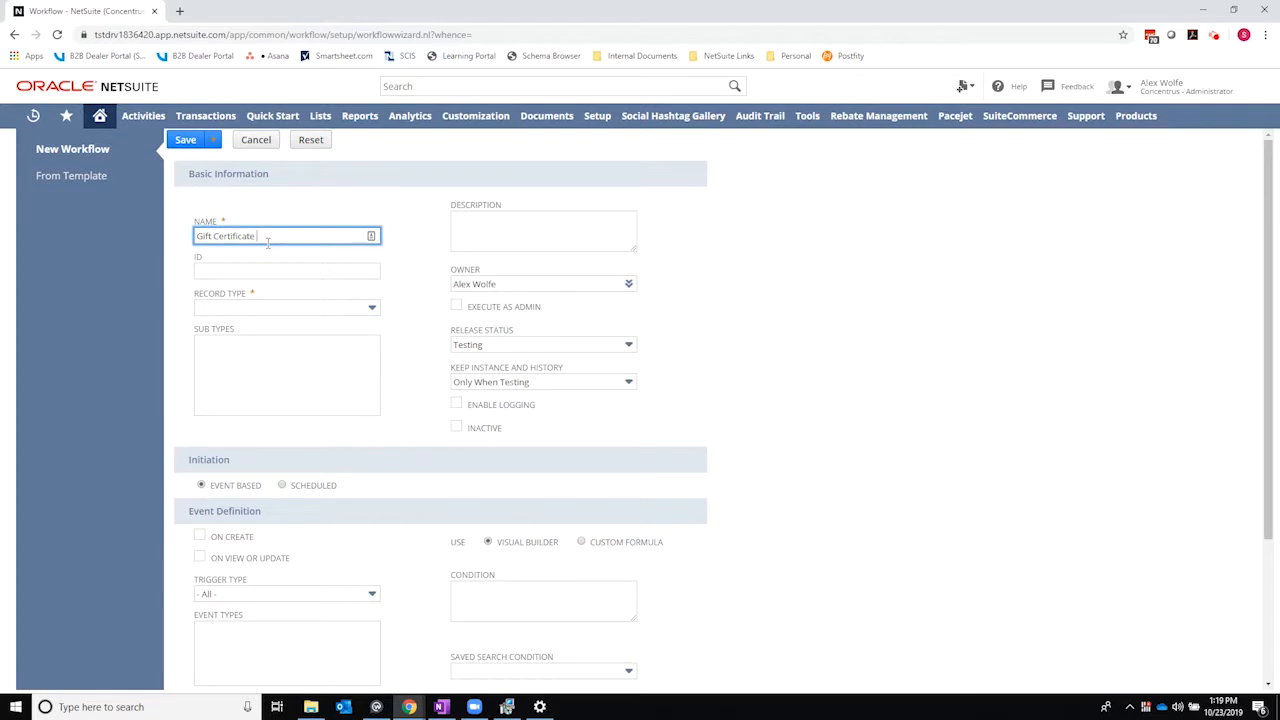
text(Notification)
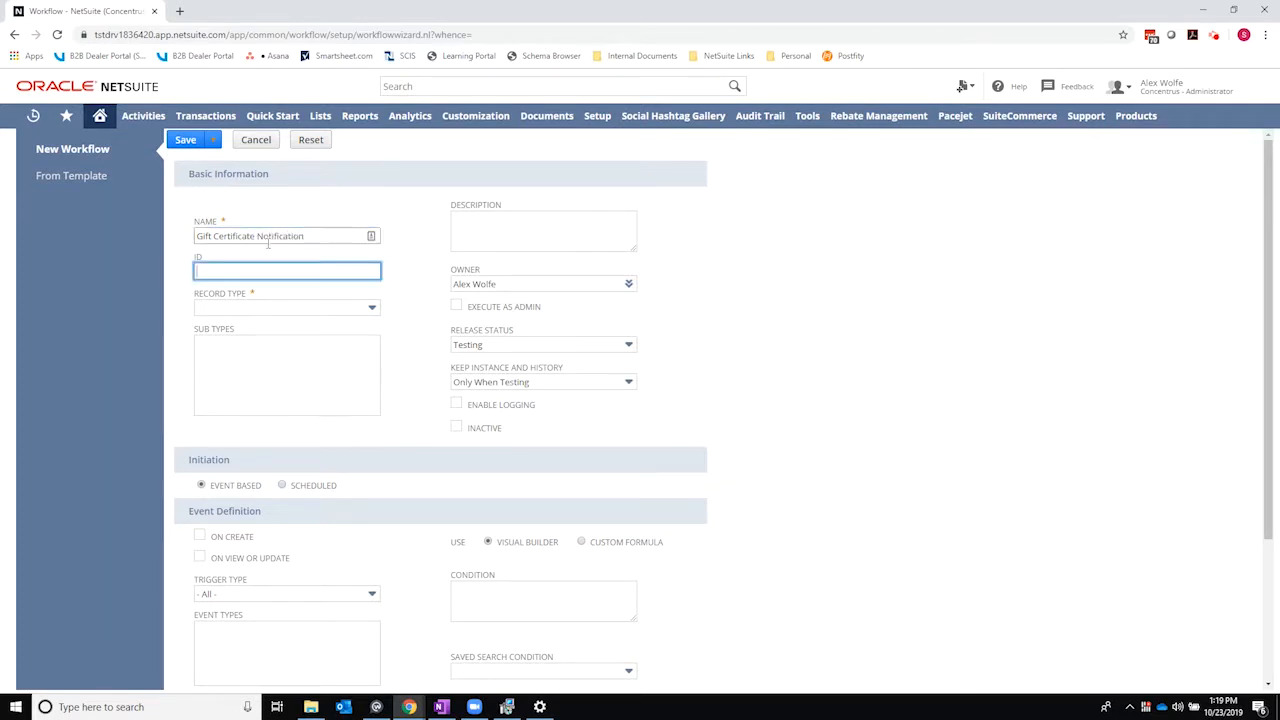
text(_g)
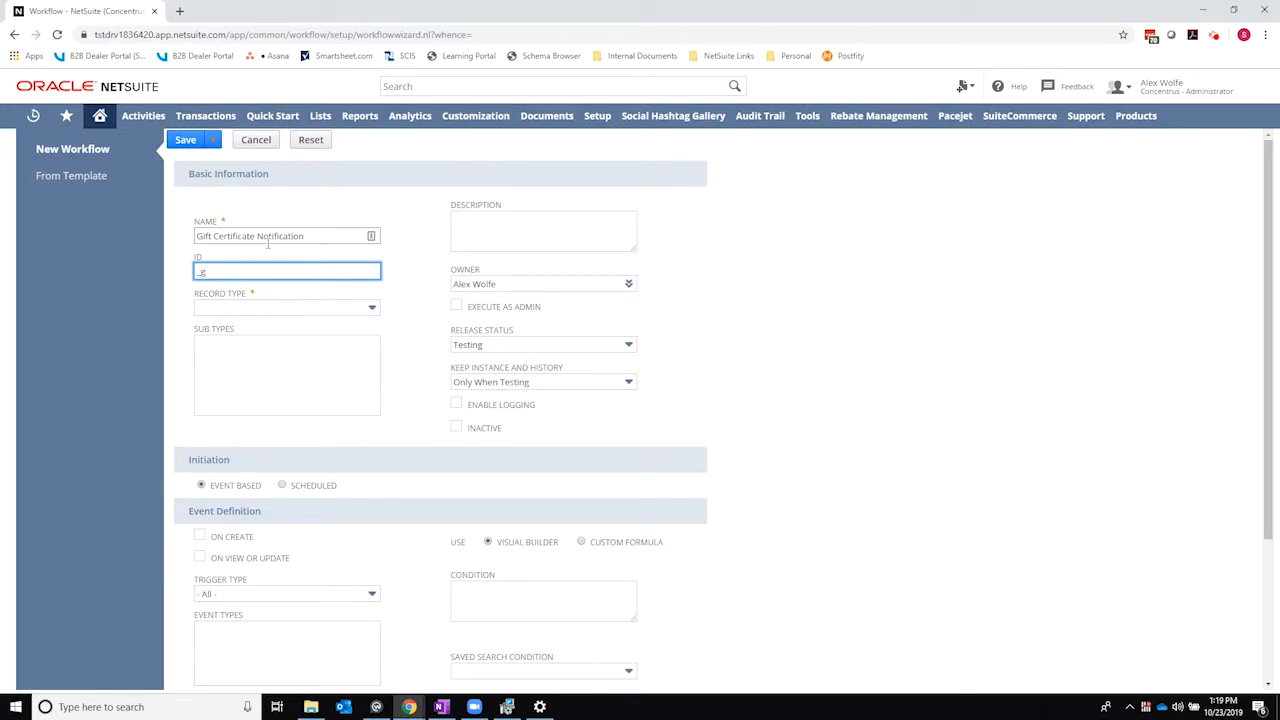
text(c)
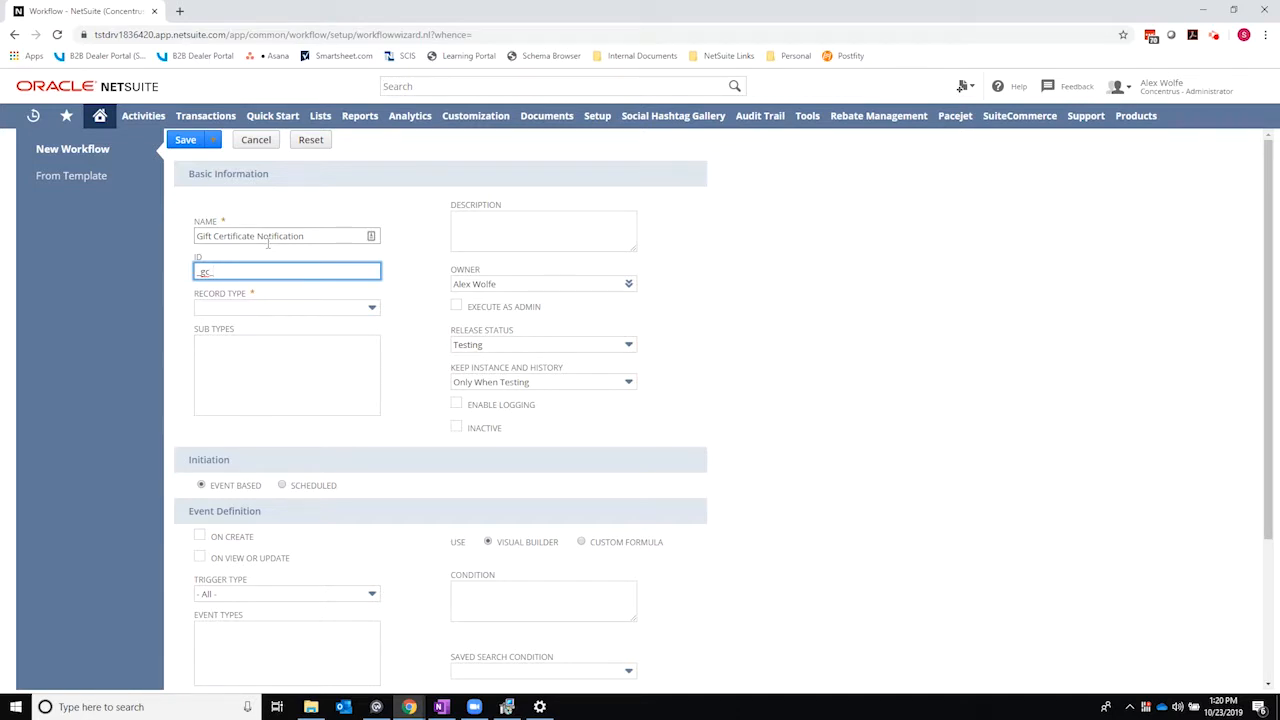
text(_notification)
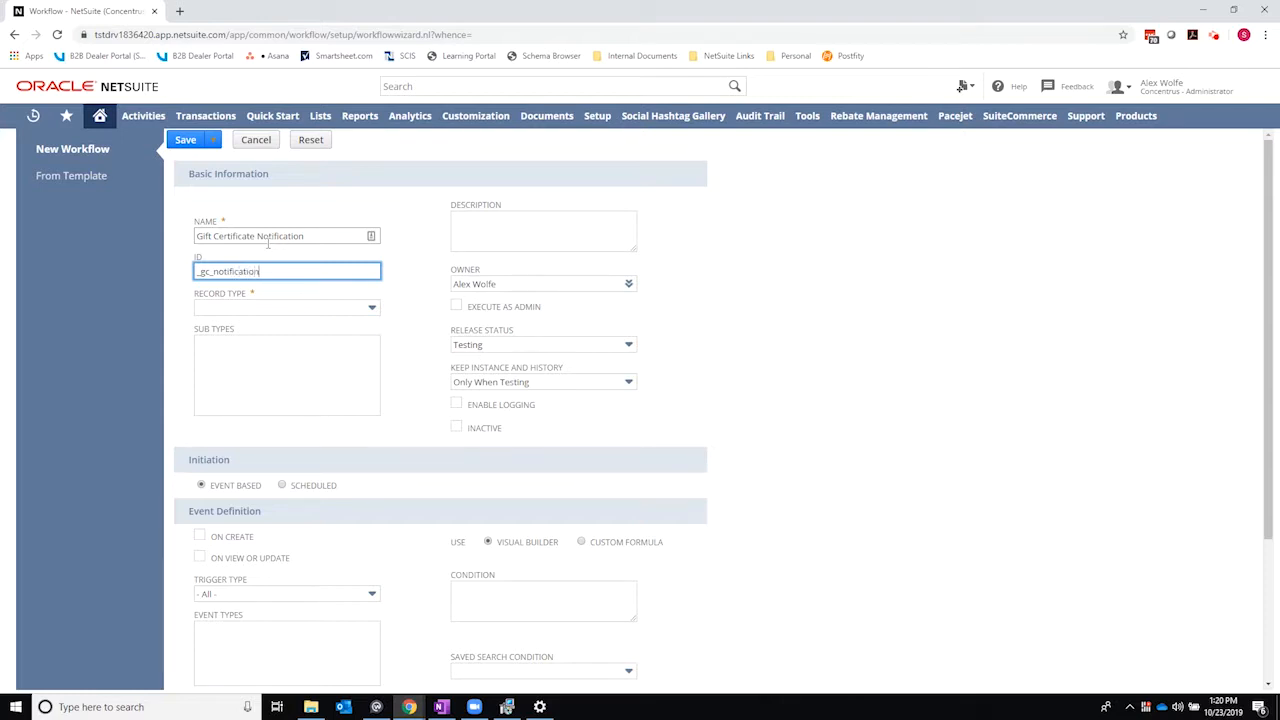
- Target Transaction records of sub type Sales Order and start the 'Displays a...' description
click(286, 308)
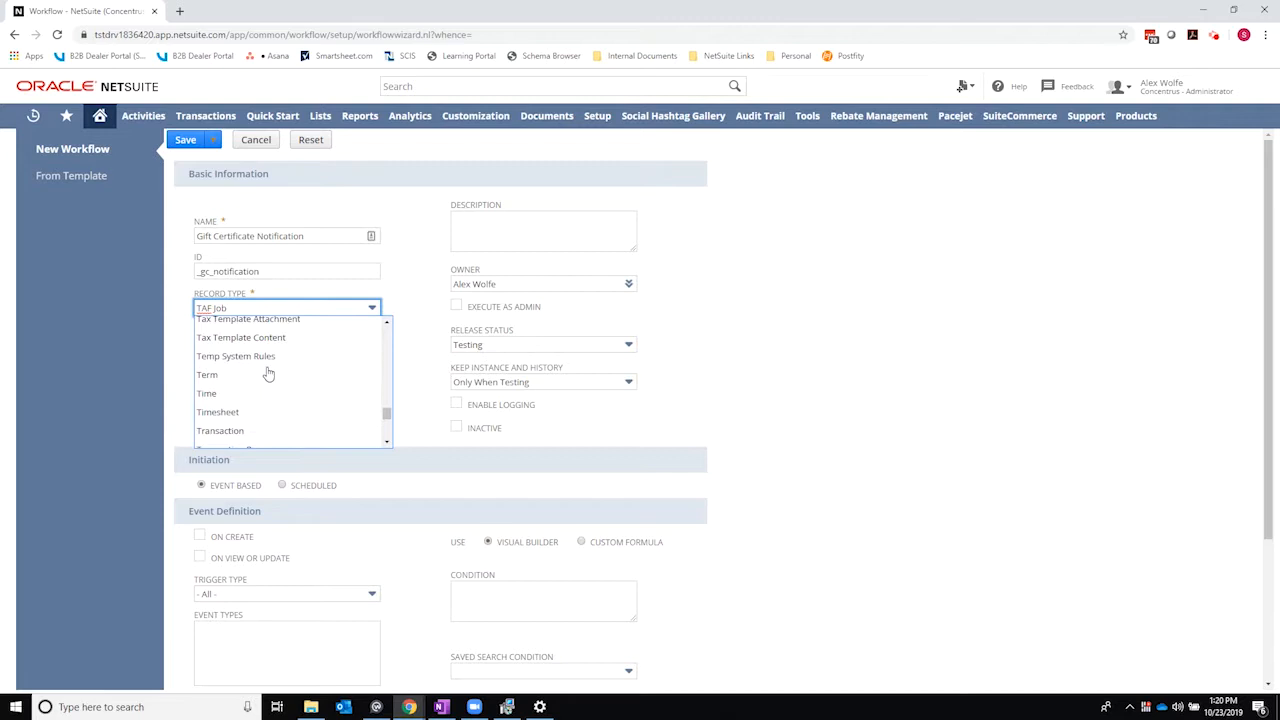
click(220, 430)
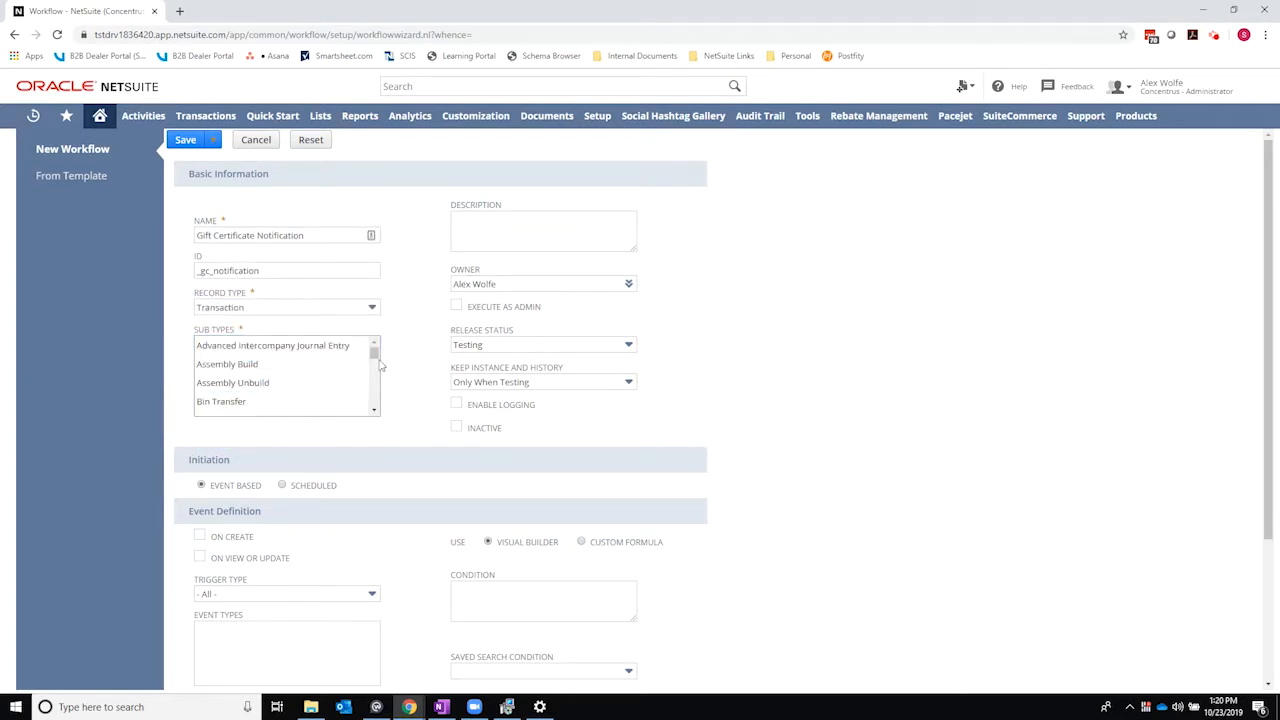
click(220, 378)
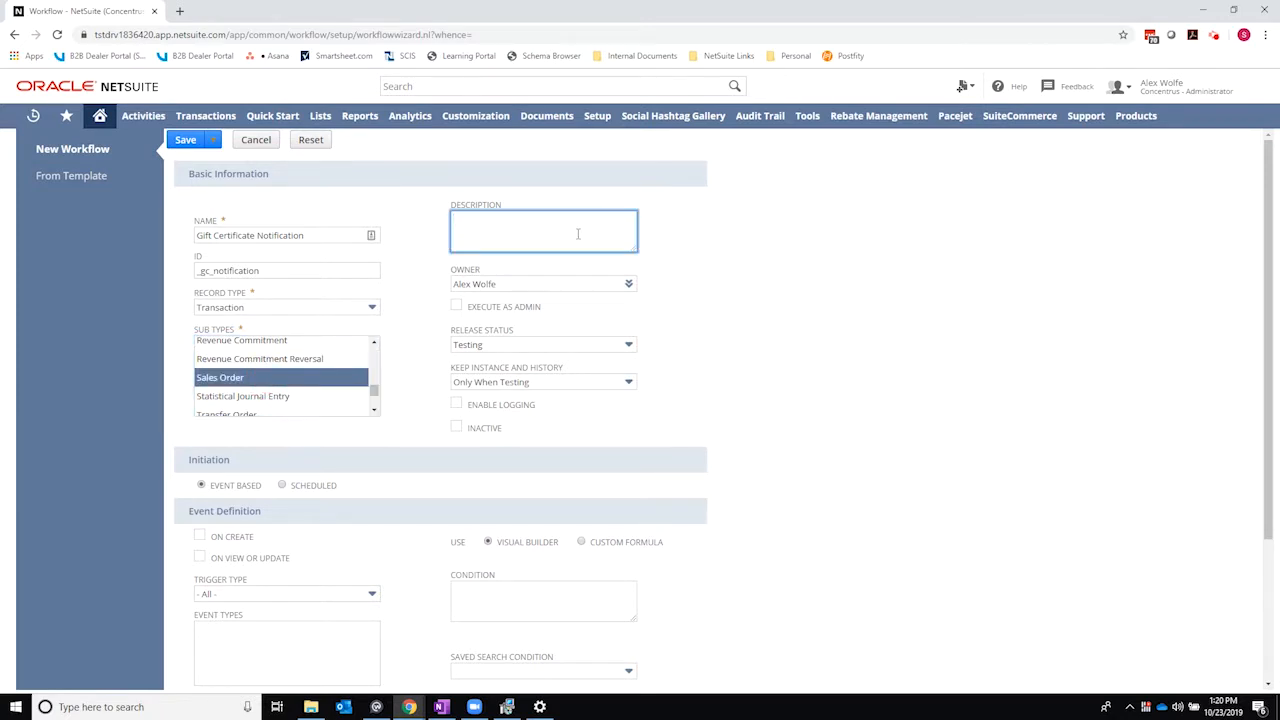
text(Displays a pop-up error for gift certificates)
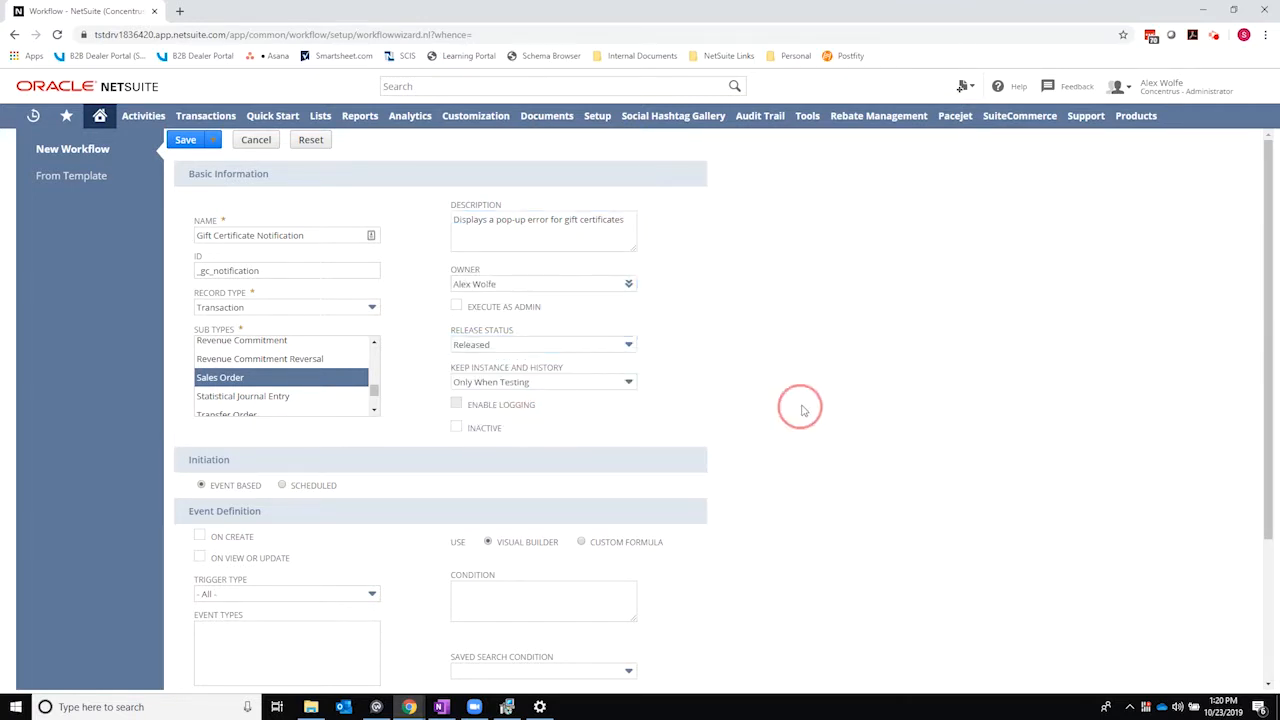
- Enable the On Create event trigger and save the new workflow
scroll(down, 3)
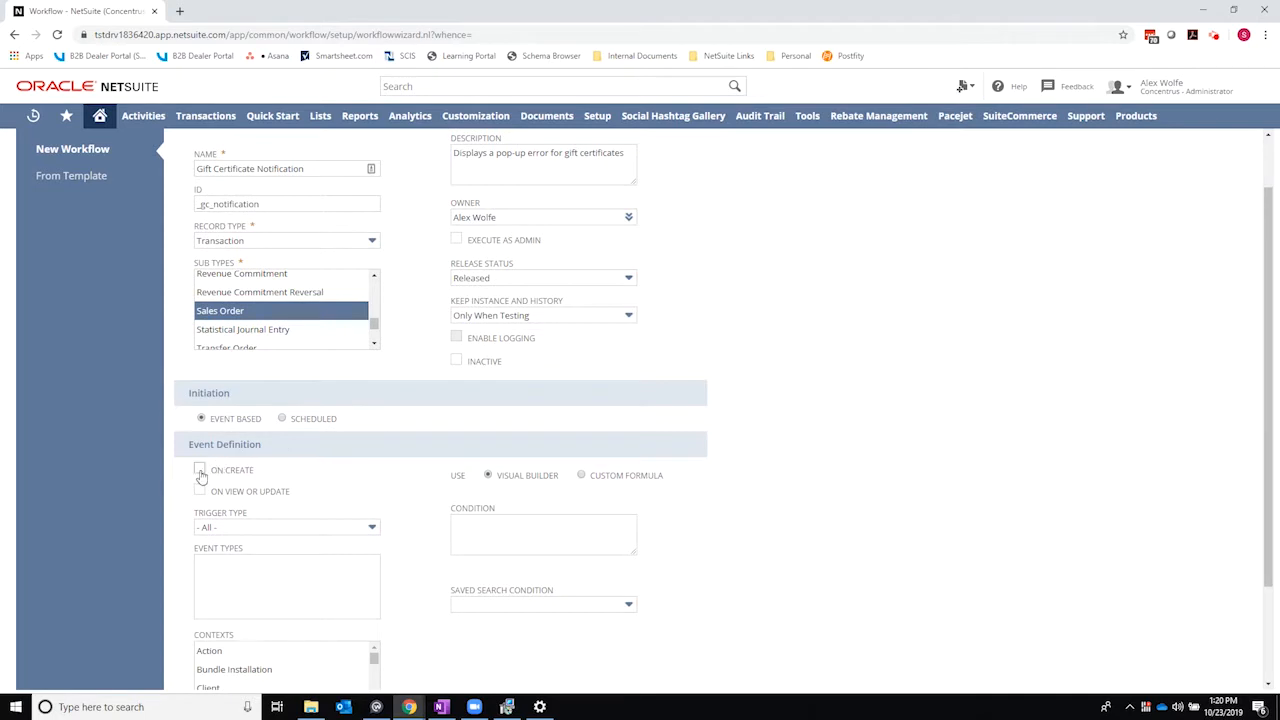
click(200, 468)
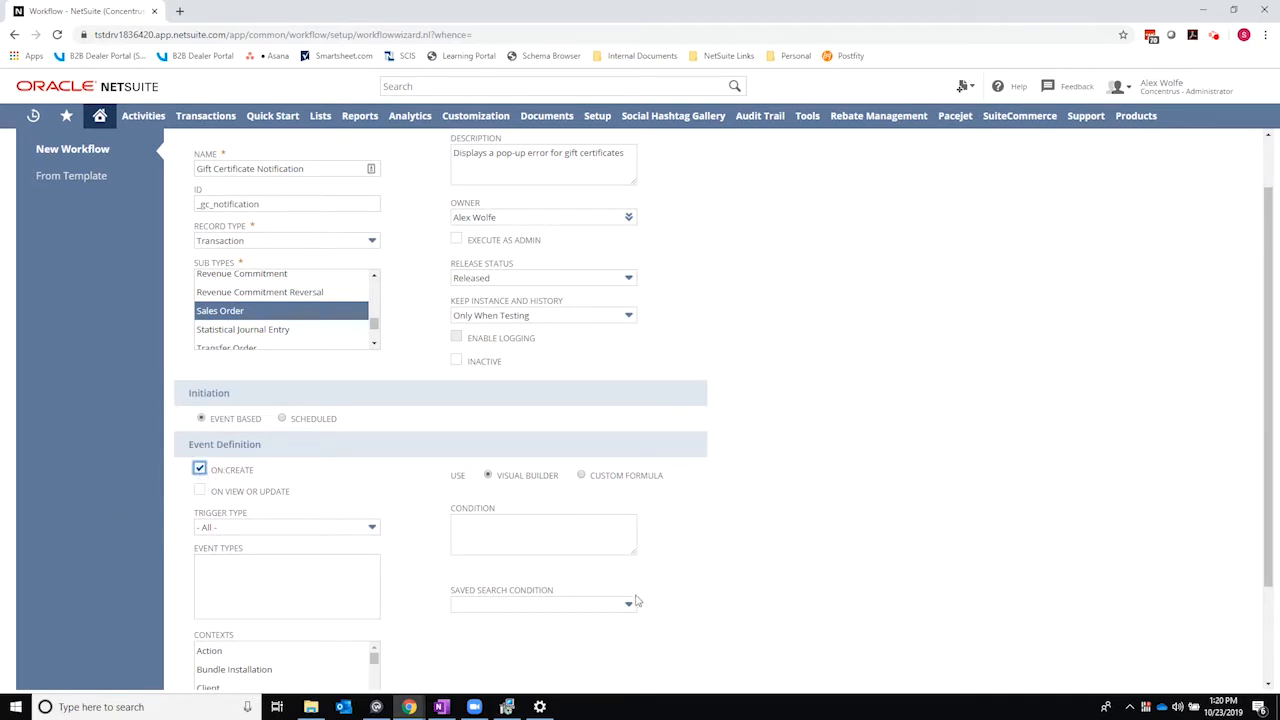
scroll(down, 3)
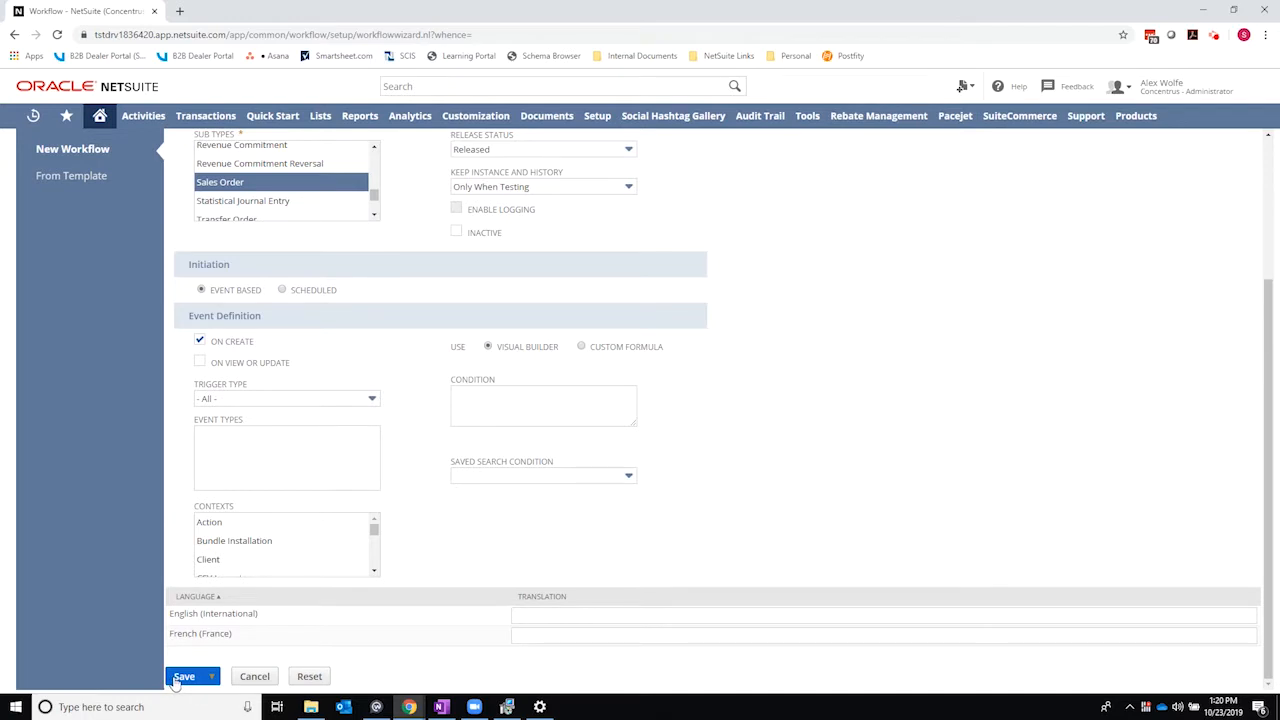
click(184, 676)
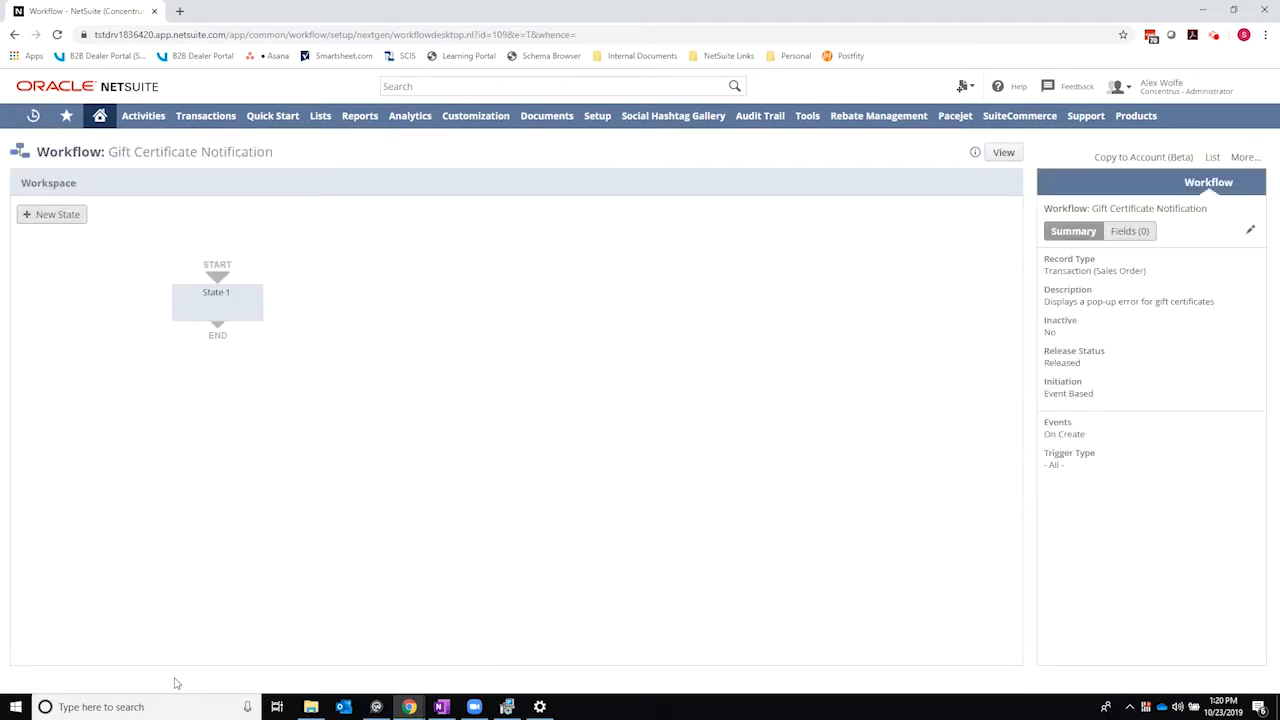
- Select State 1 and begin adding a new action to it
click(216, 292)
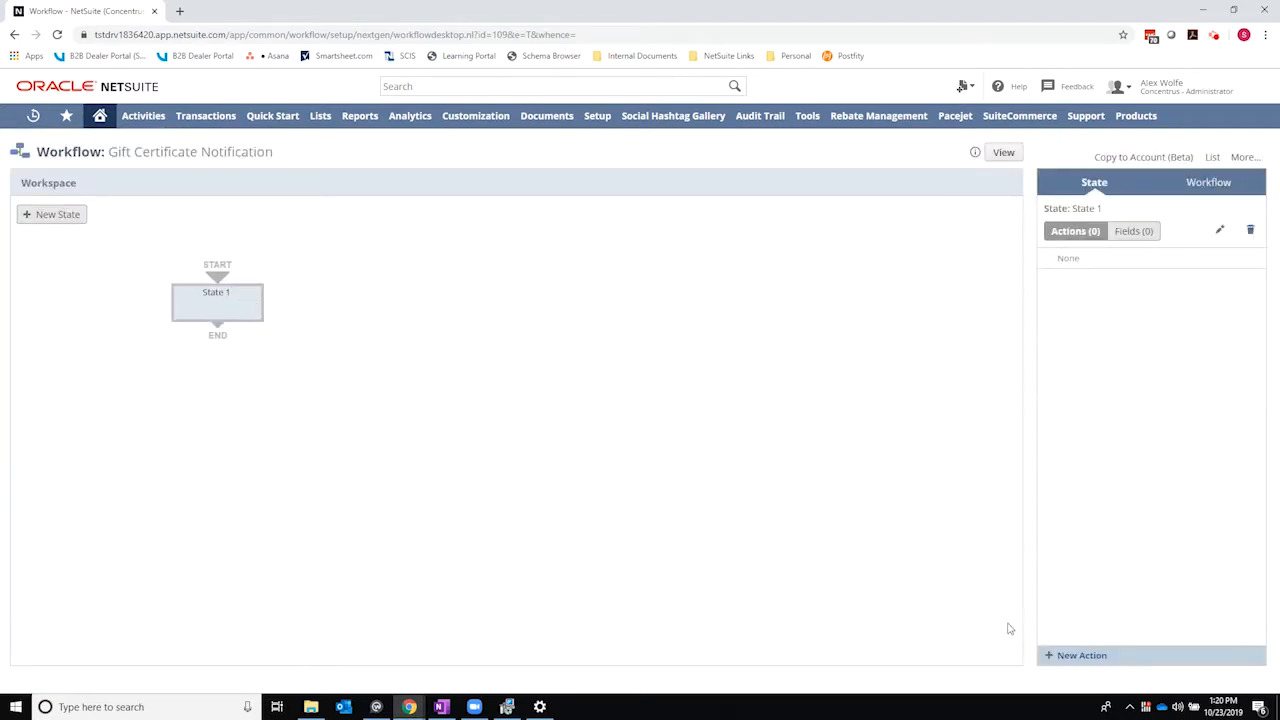
click(1080, 656)
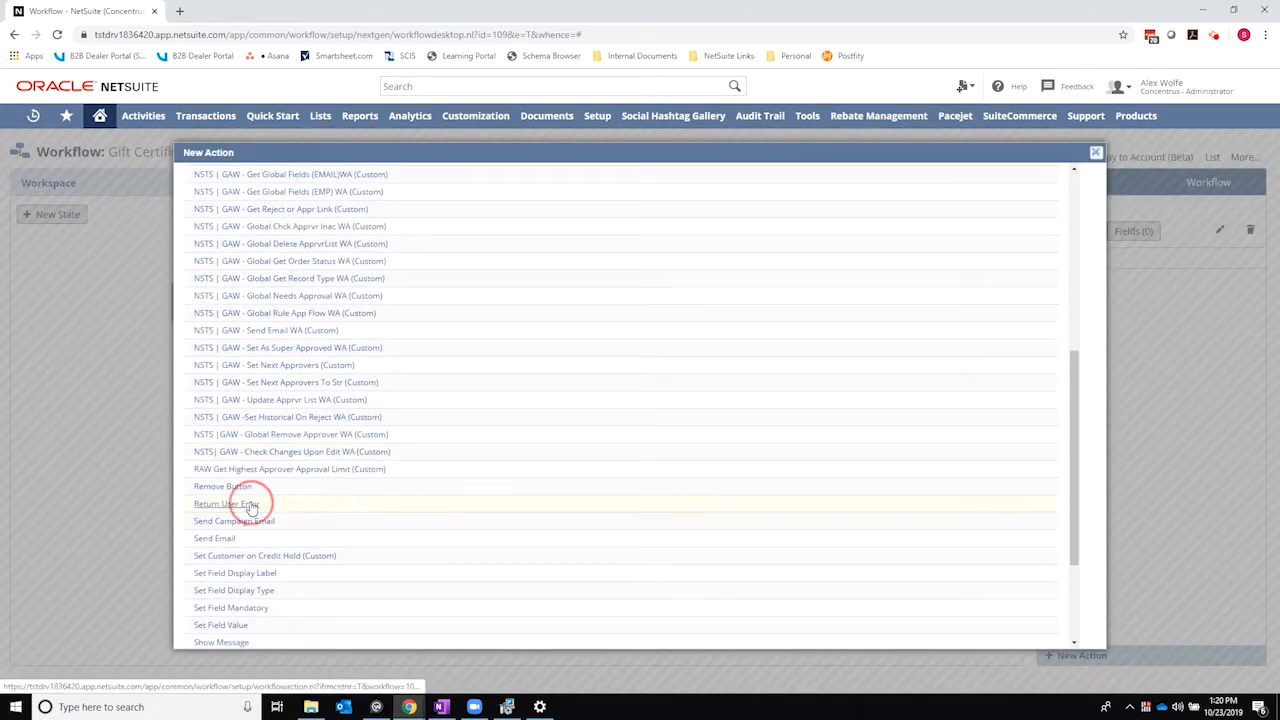
- Add a Return User Error action triggered After Field Edit on a sublist
click(226, 504)
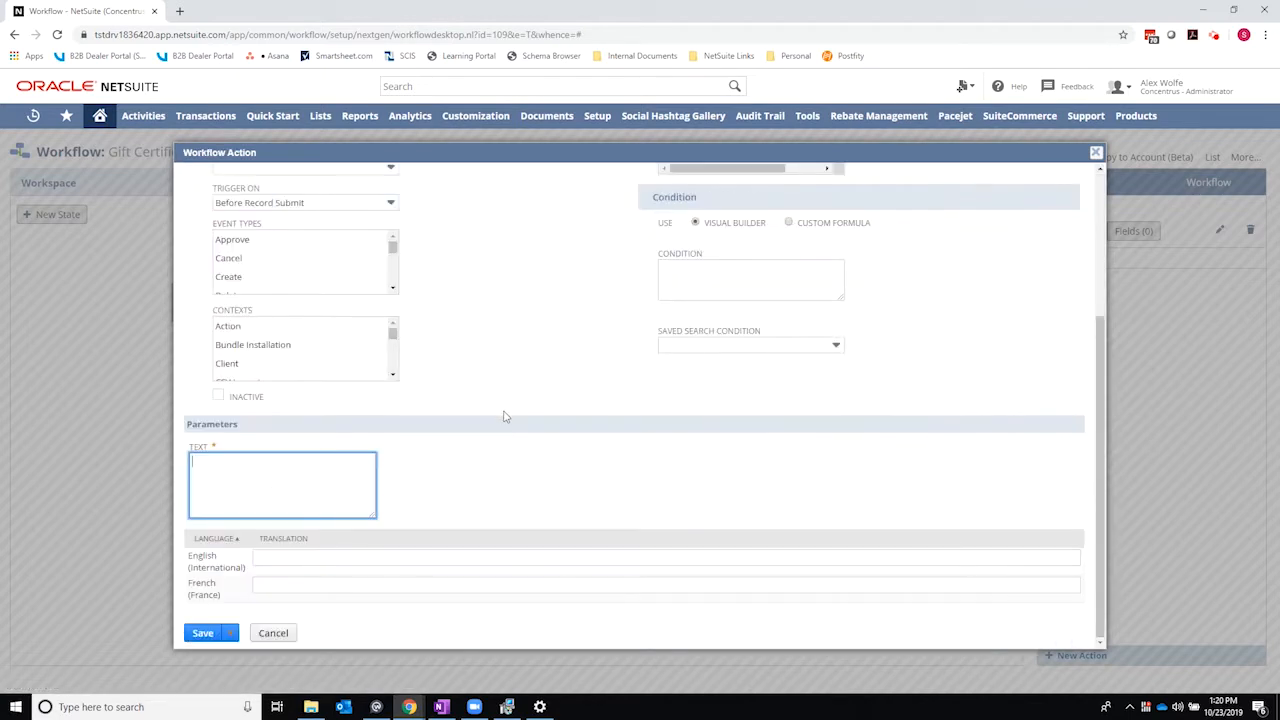
click(304, 402)
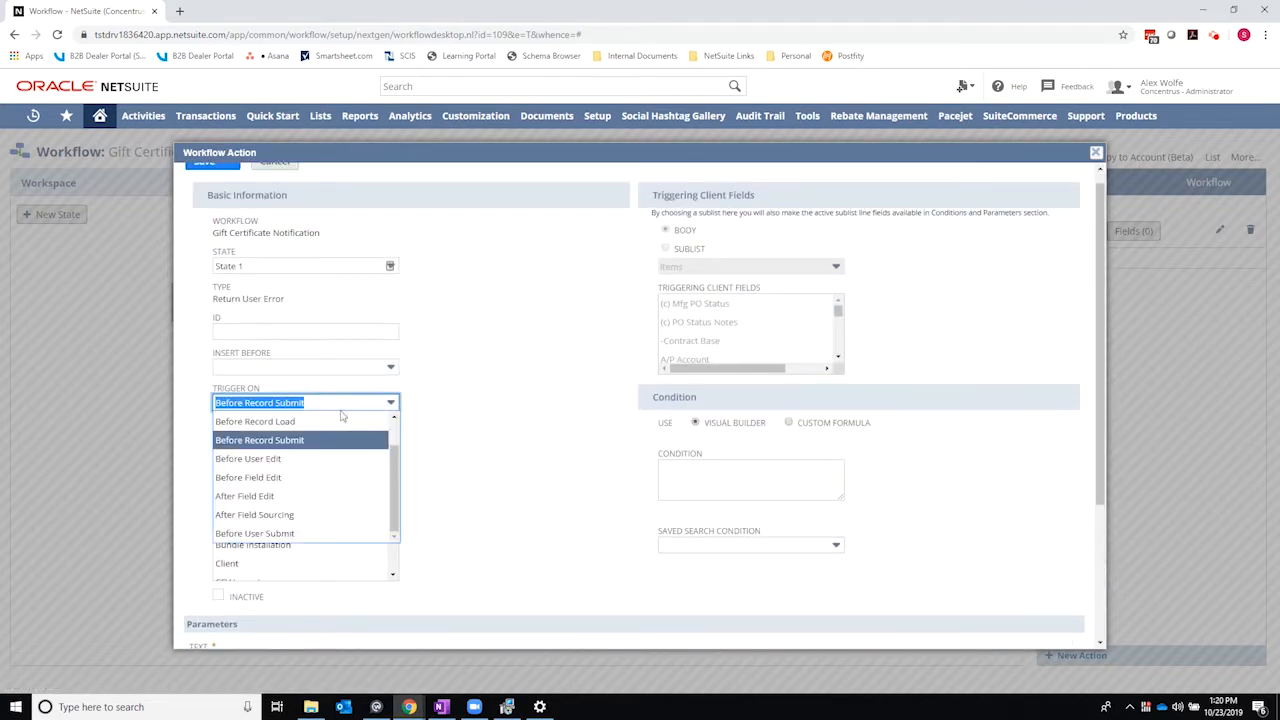
click(244, 496)
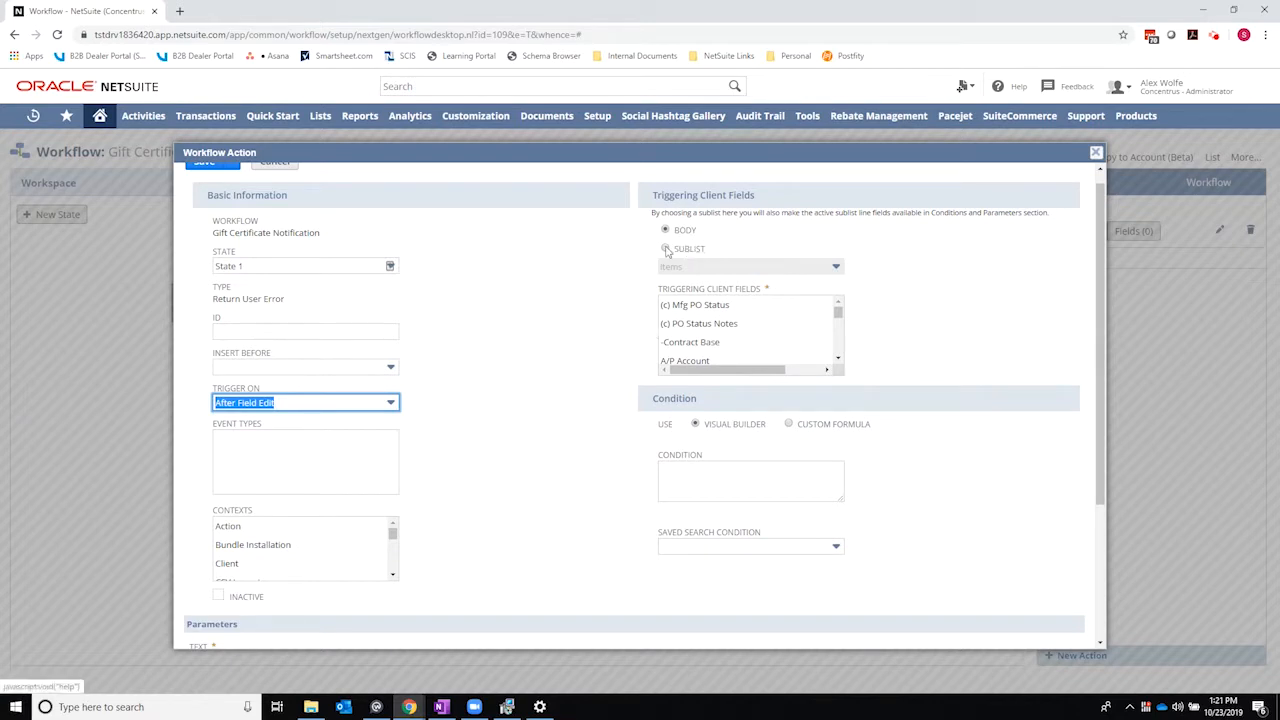
click(664, 248)
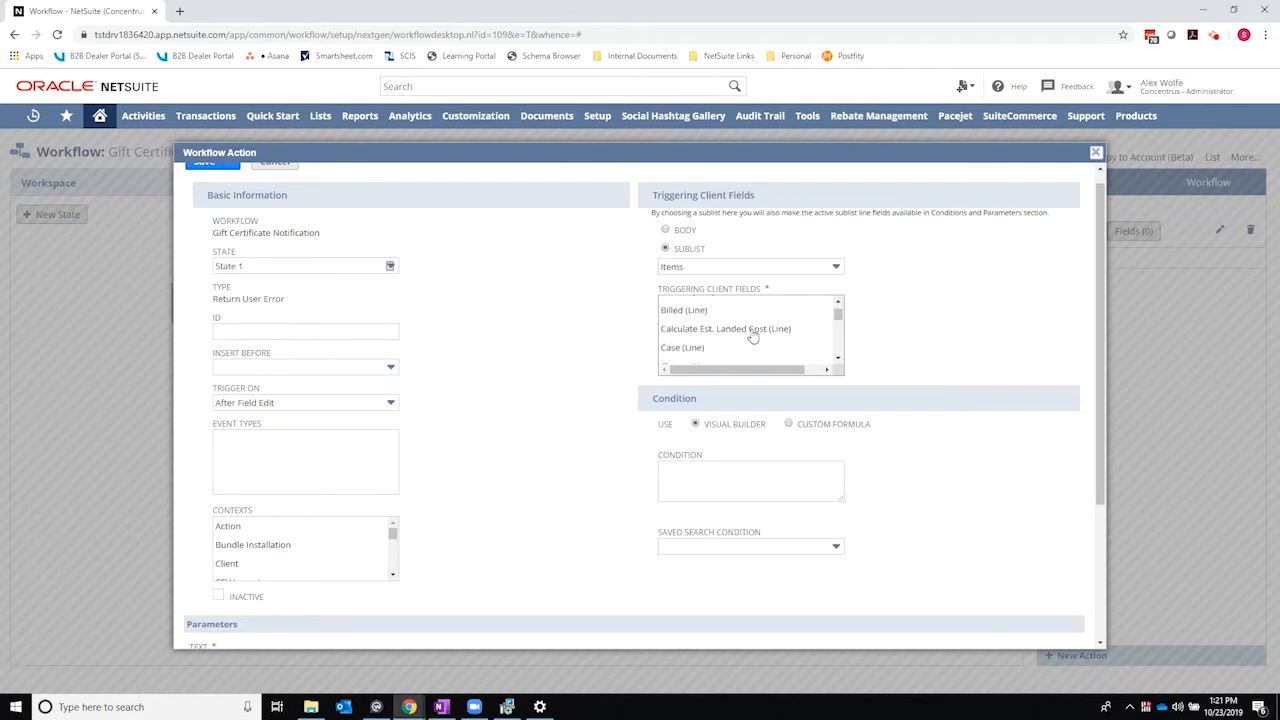
- Make Item (Line) on the Items sublist the triggering field and start its condition
scroll(down, 3)
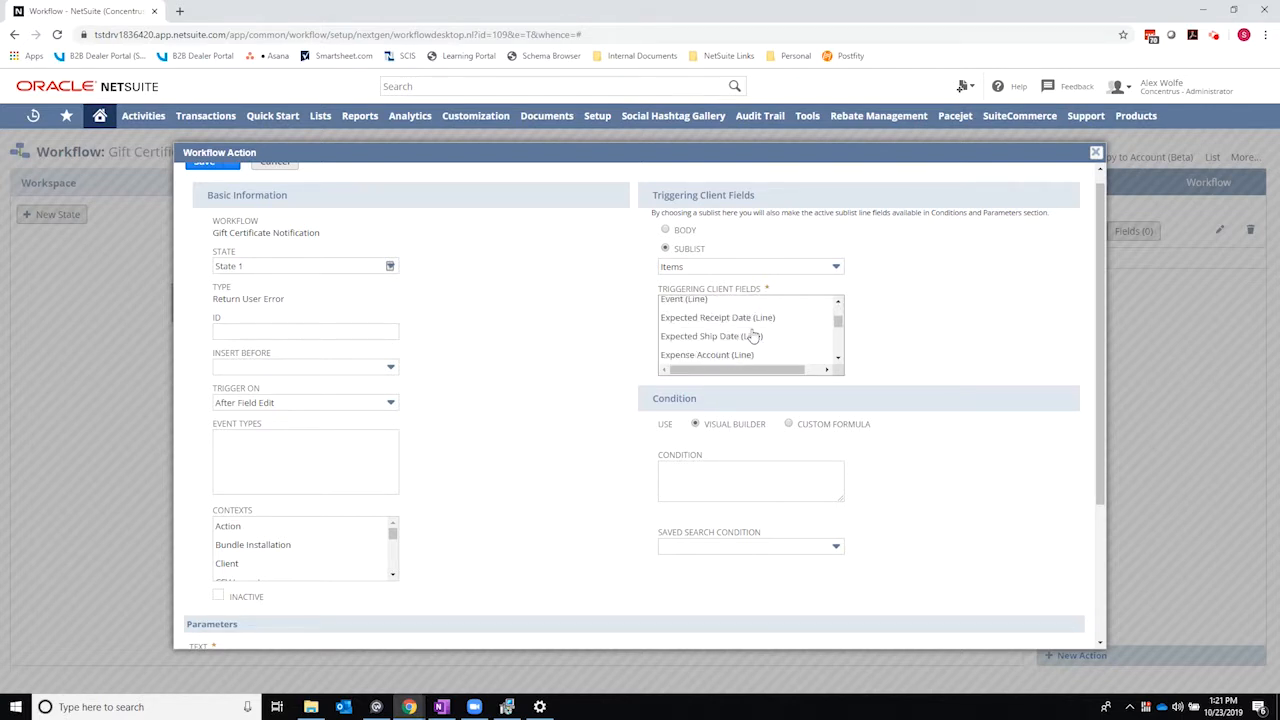
scroll(down, 3)
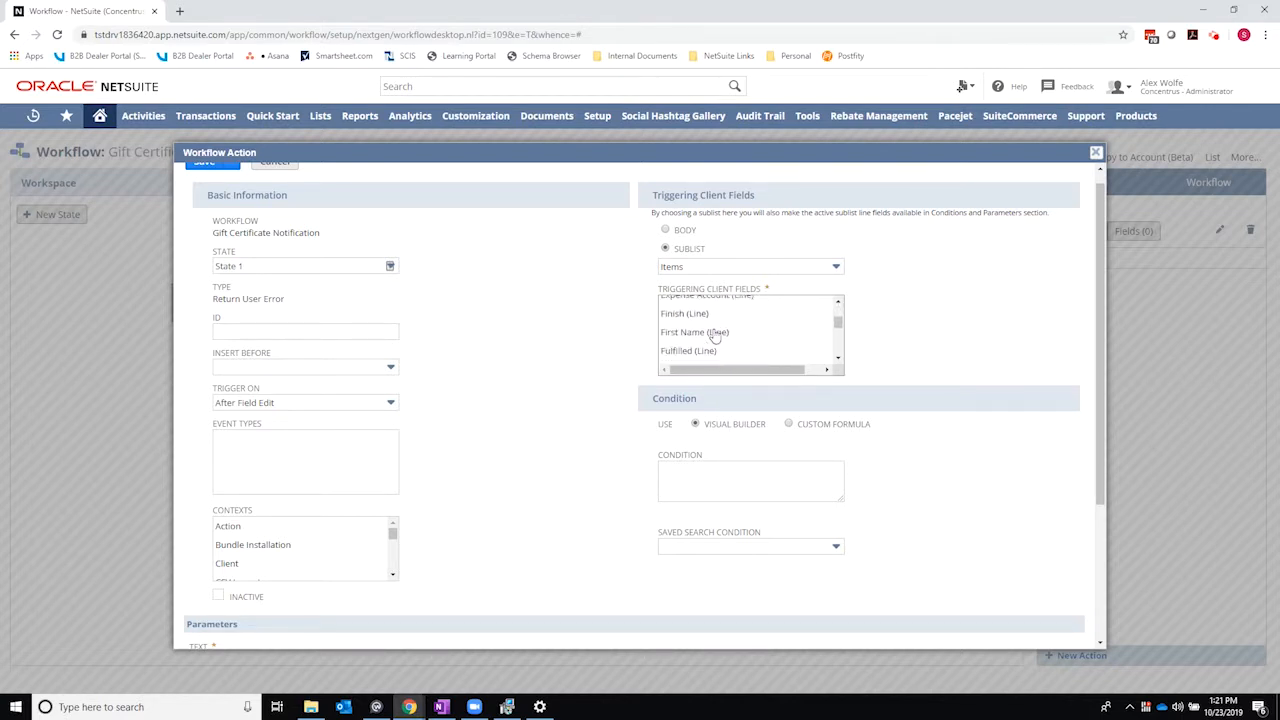
scroll(down, 3)
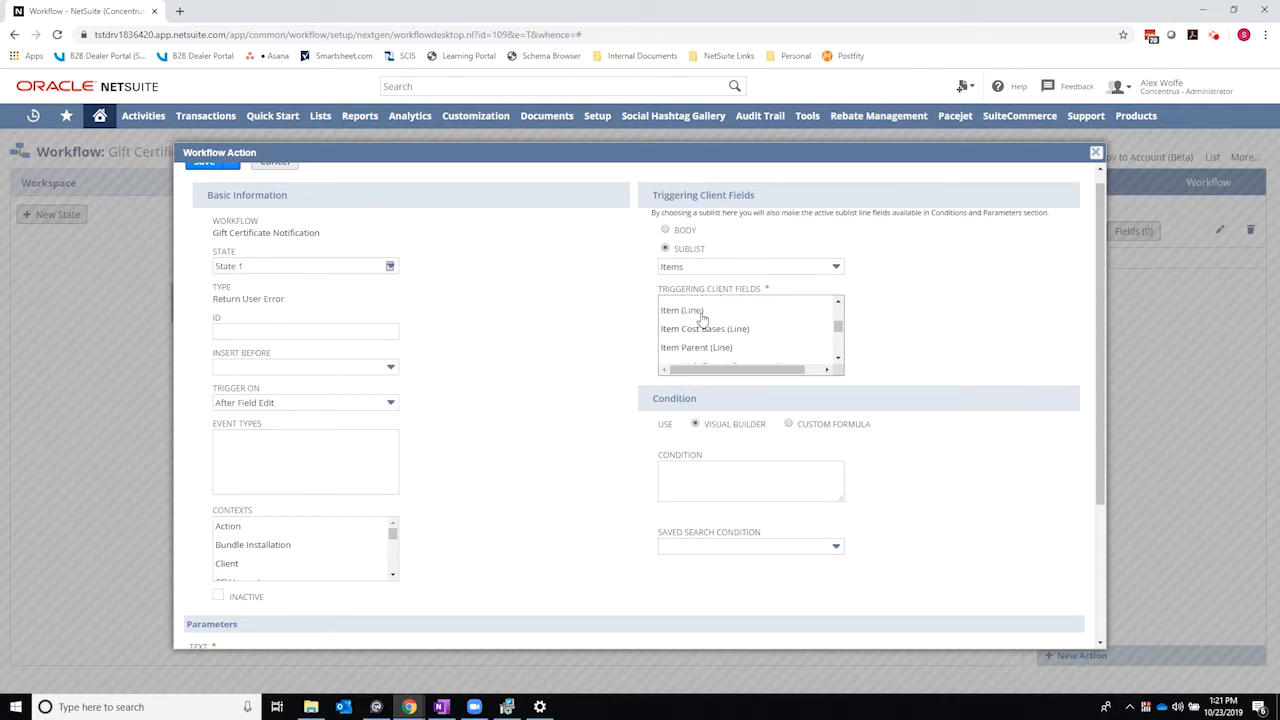
click(680, 310)
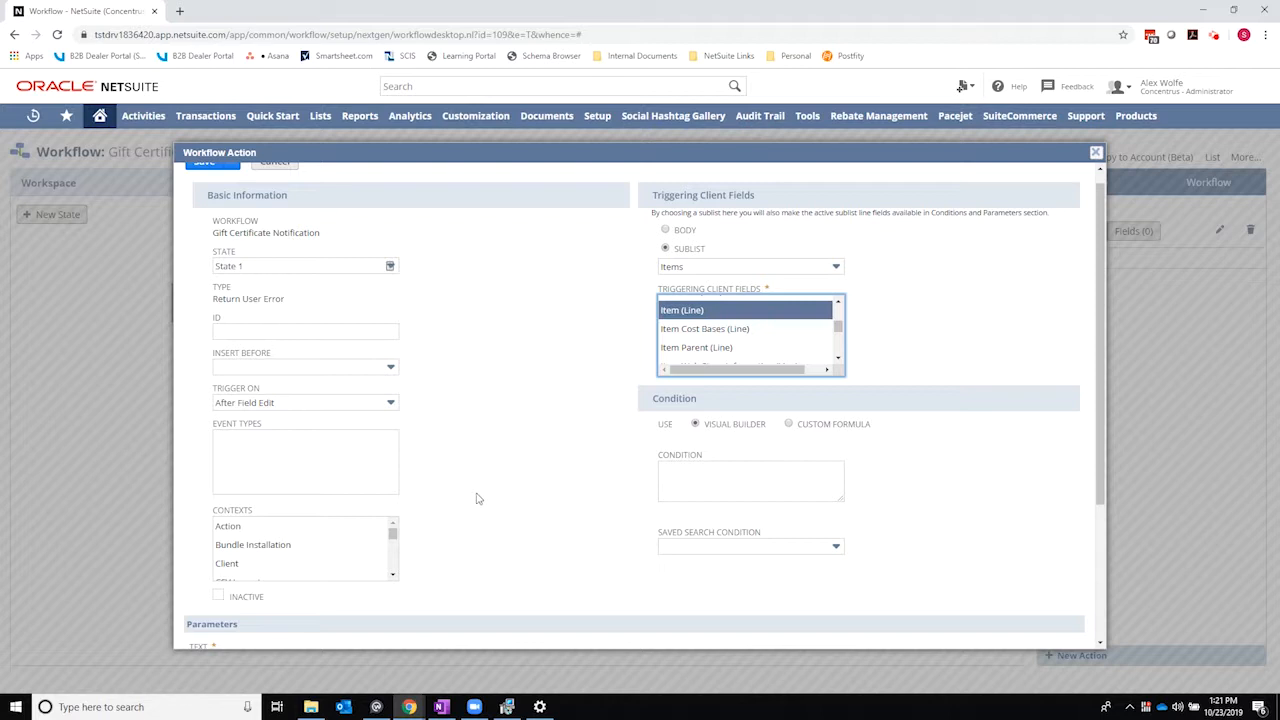
mouse_move(544, 476)
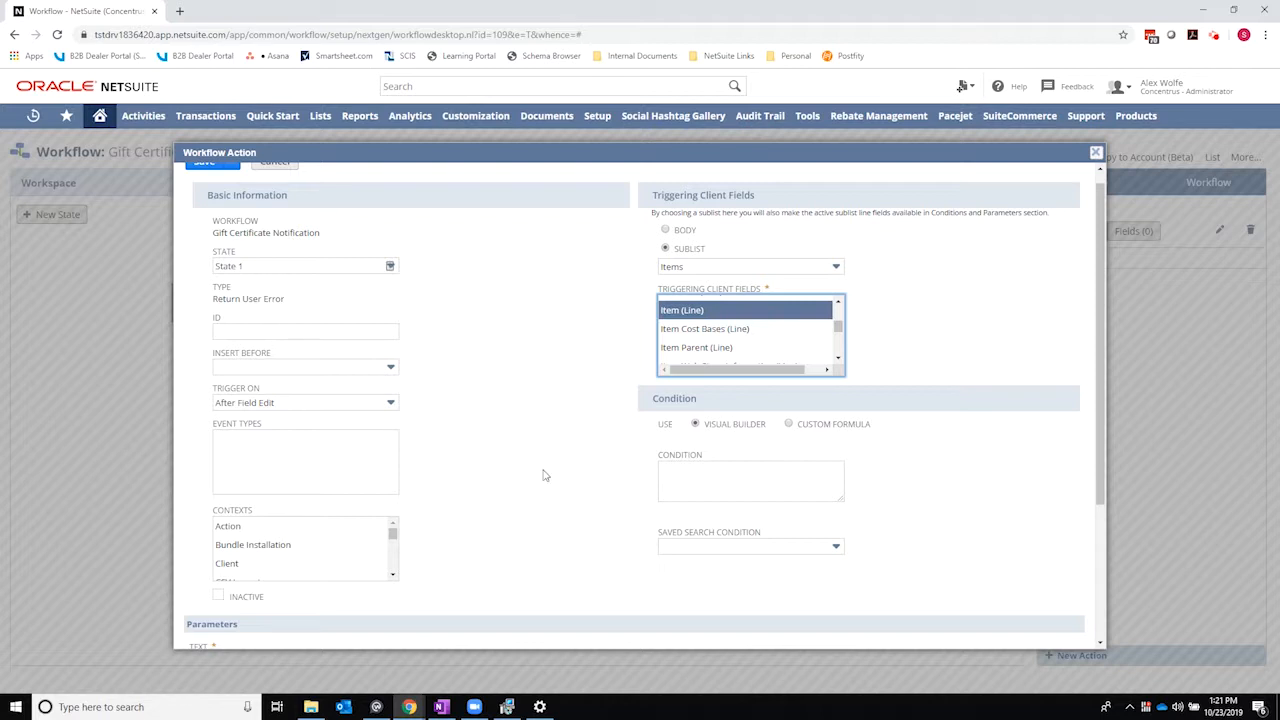
mouse_move(856, 470)
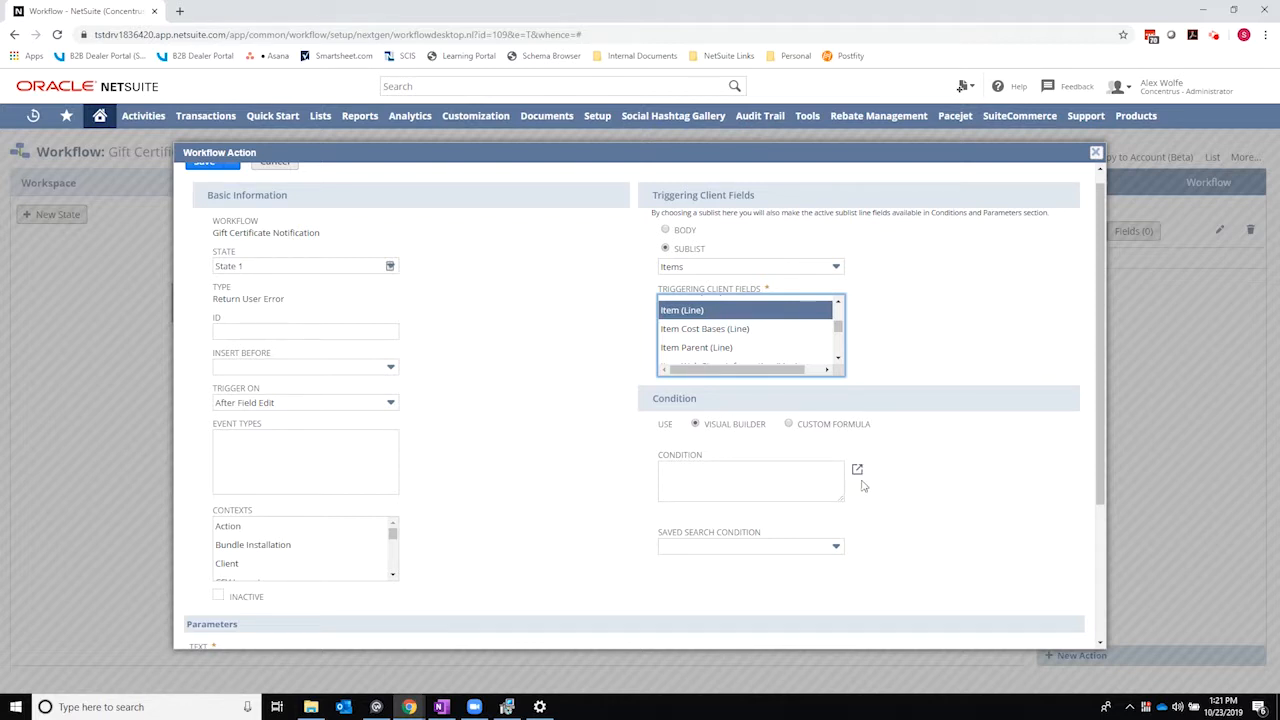
click(856, 468)
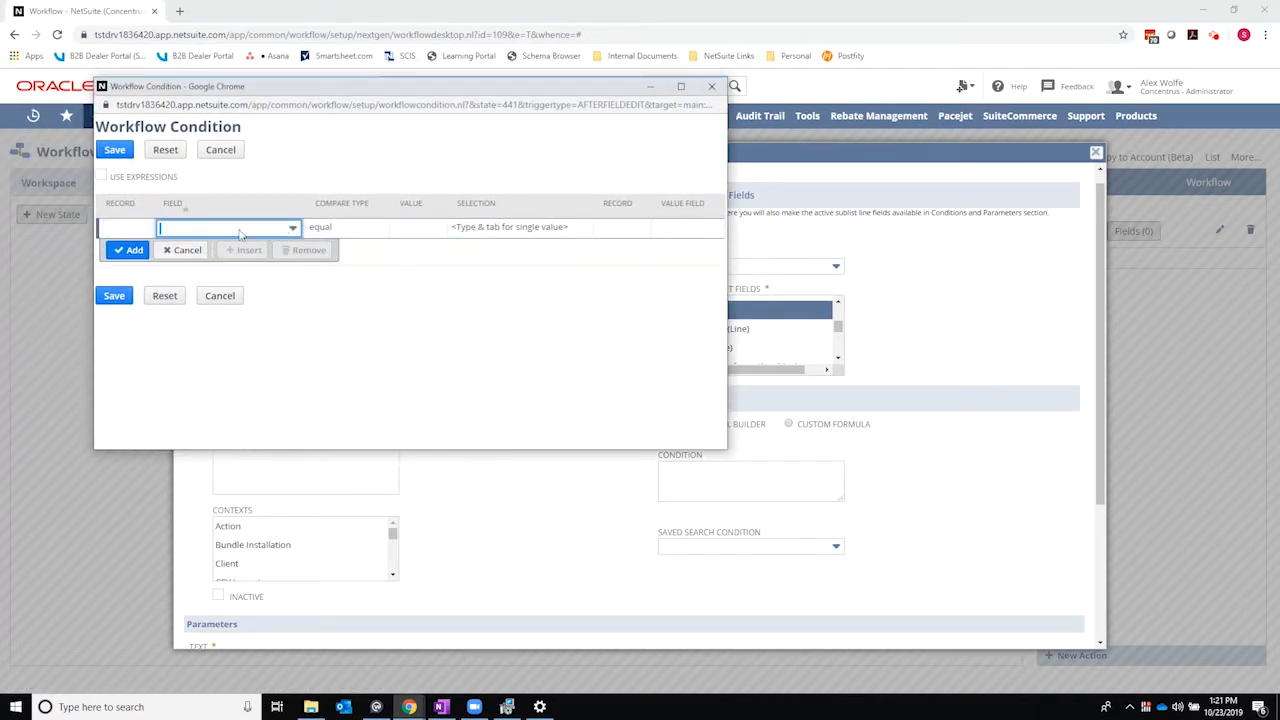
- Save the condition Item (Line) is any of $25 or $50 Gift Certificate
text(Item)
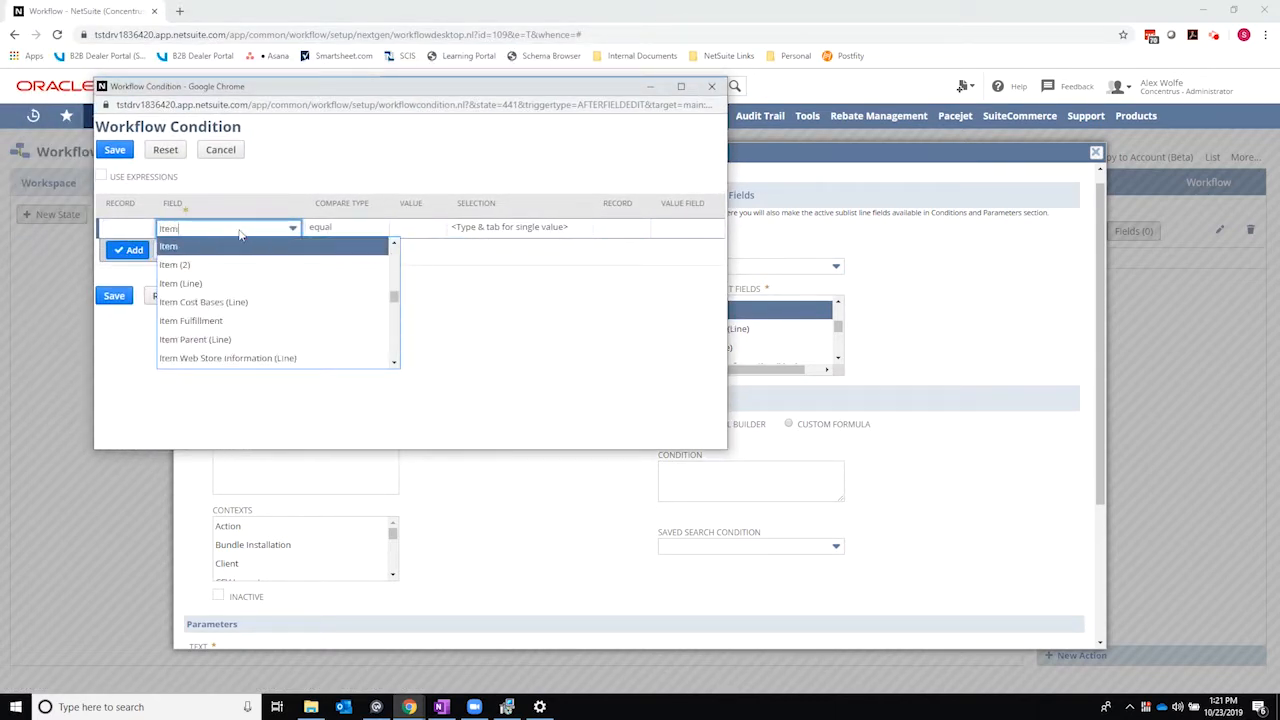
click(180, 284)
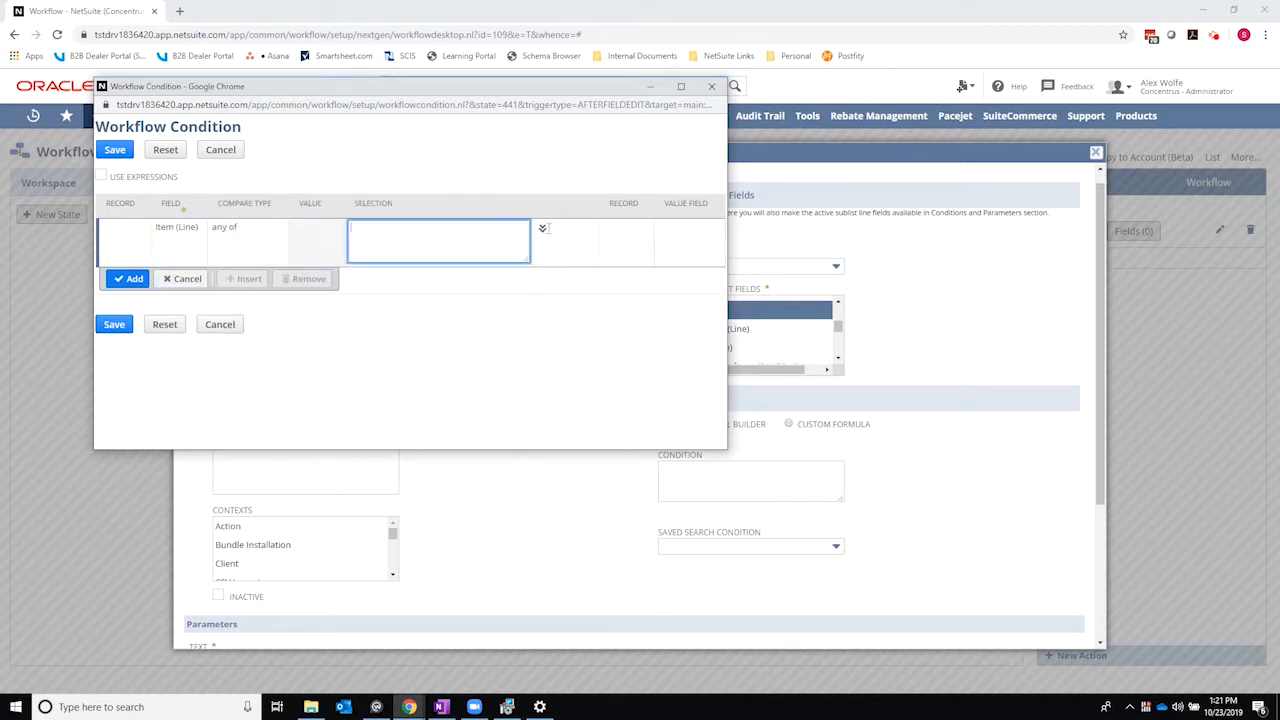
click(544, 228)
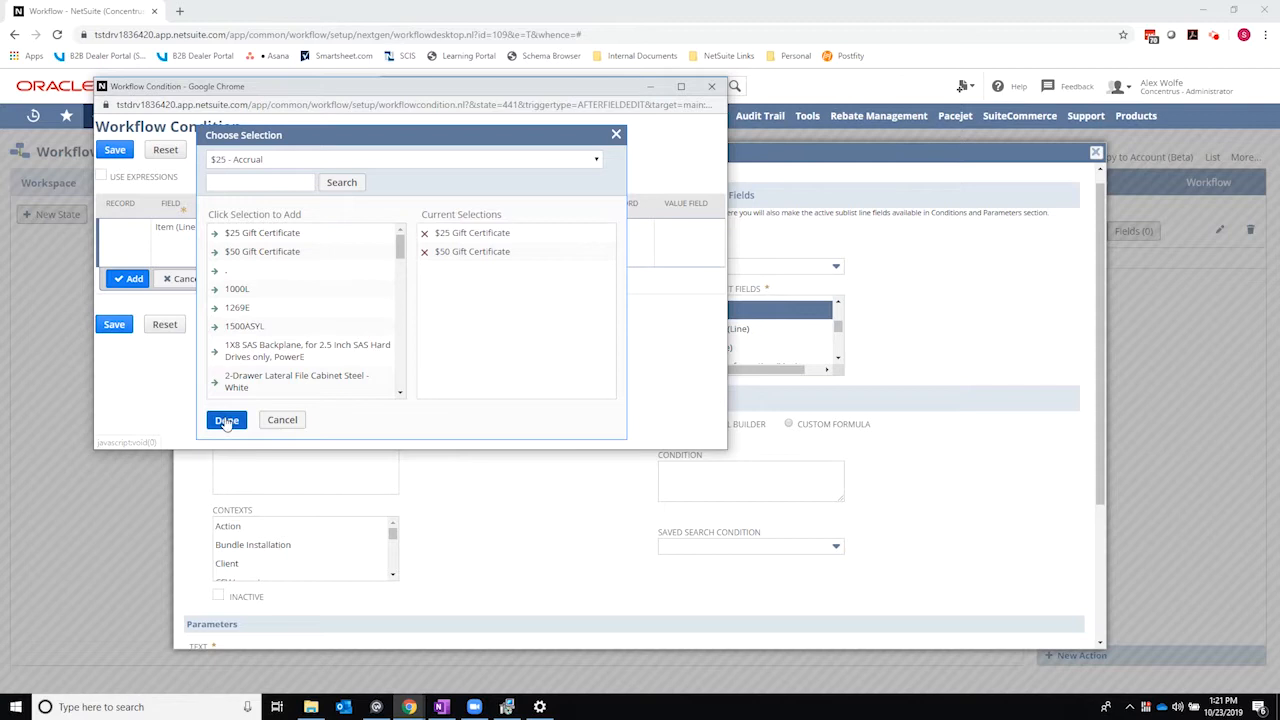
click(226, 420)
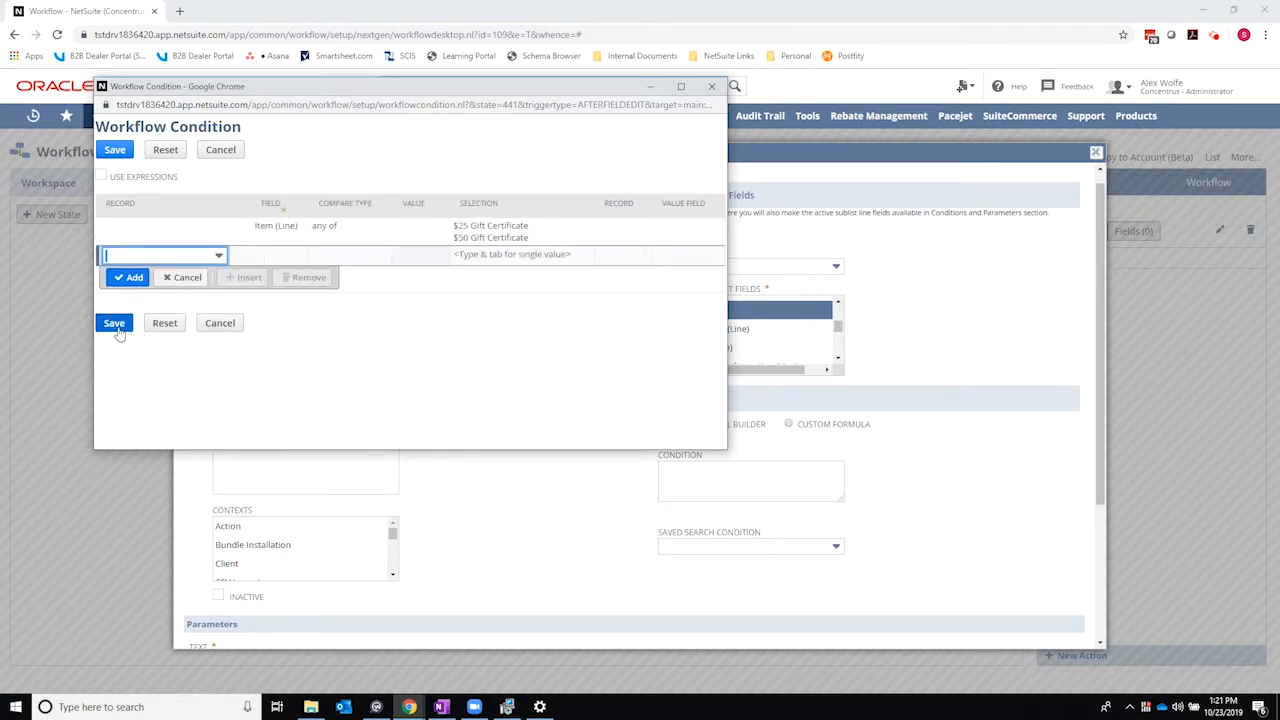
click(114, 322)
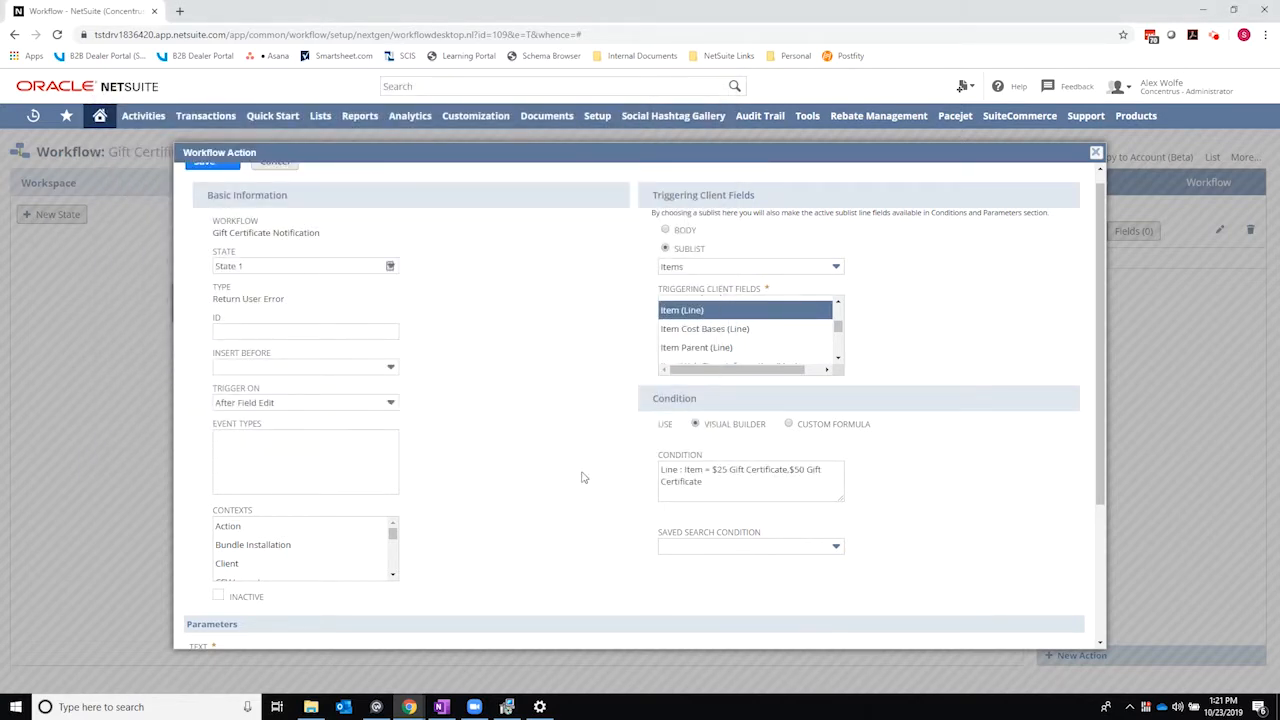
- Set the error text 'Item is only available for US customers' and save the action
scroll(down, 3)
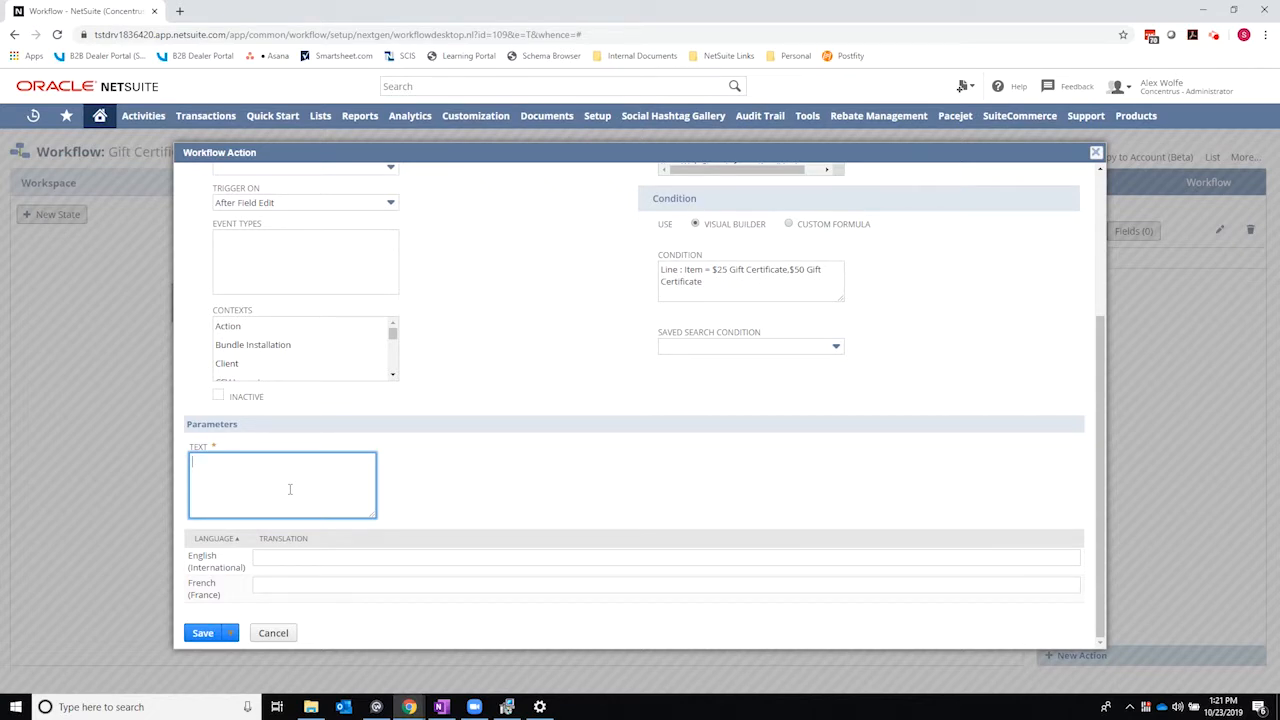
text({)
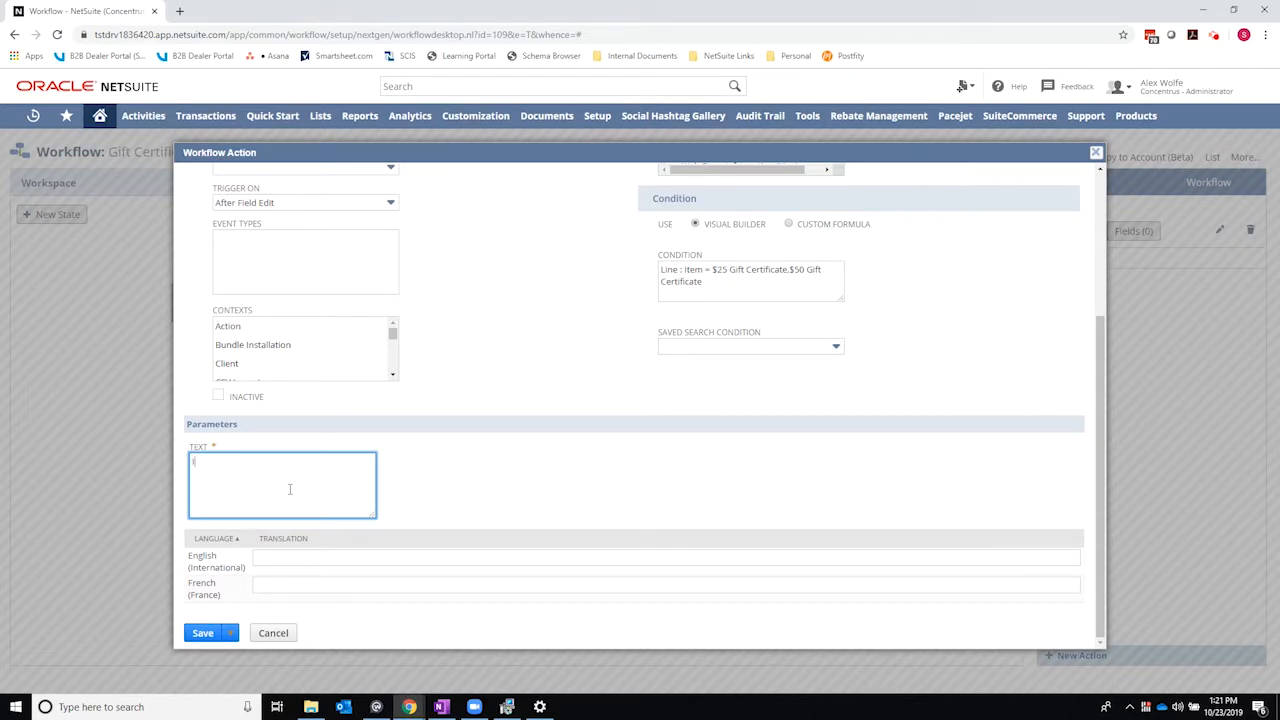
text(Item is only a)
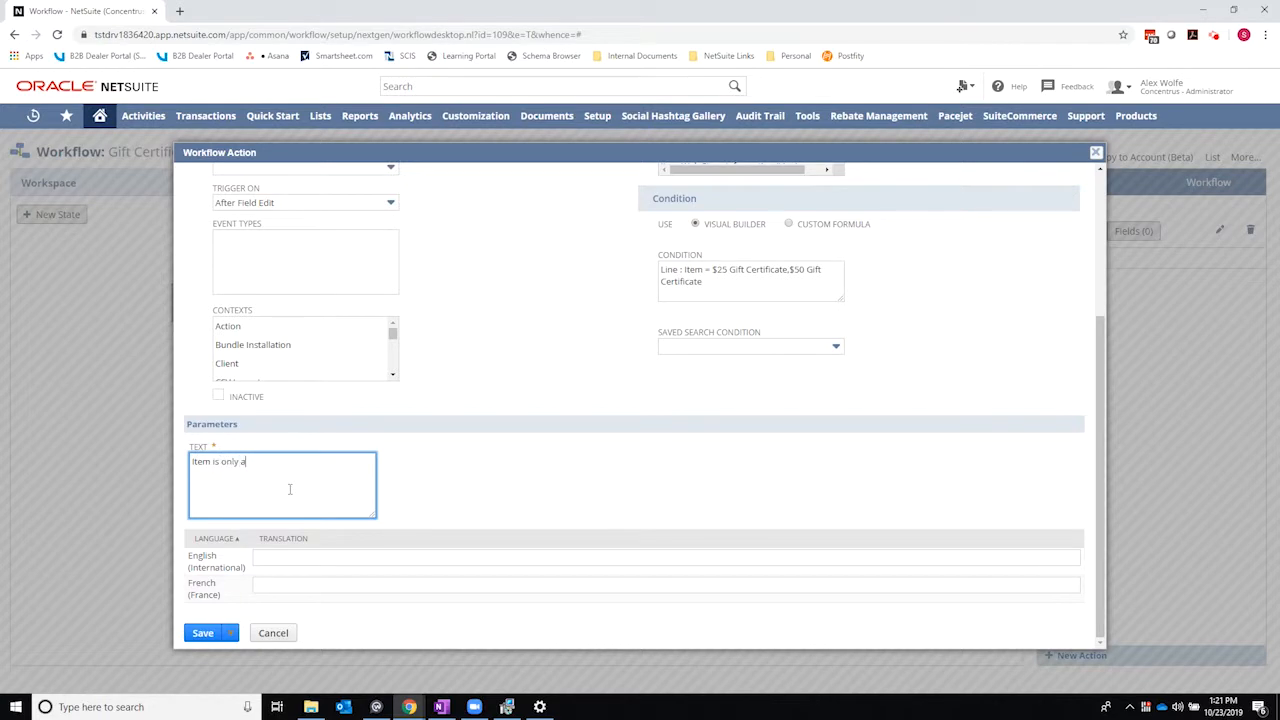
text(vailable for US customers)
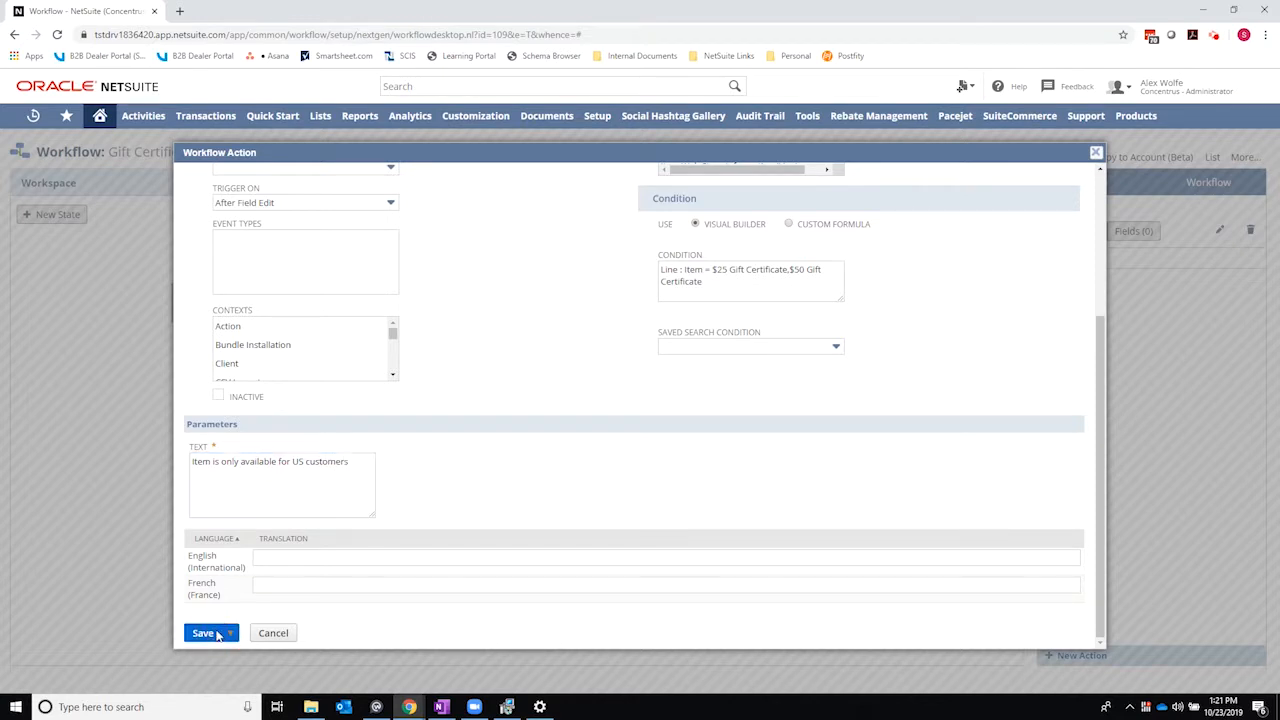
click(204, 632)
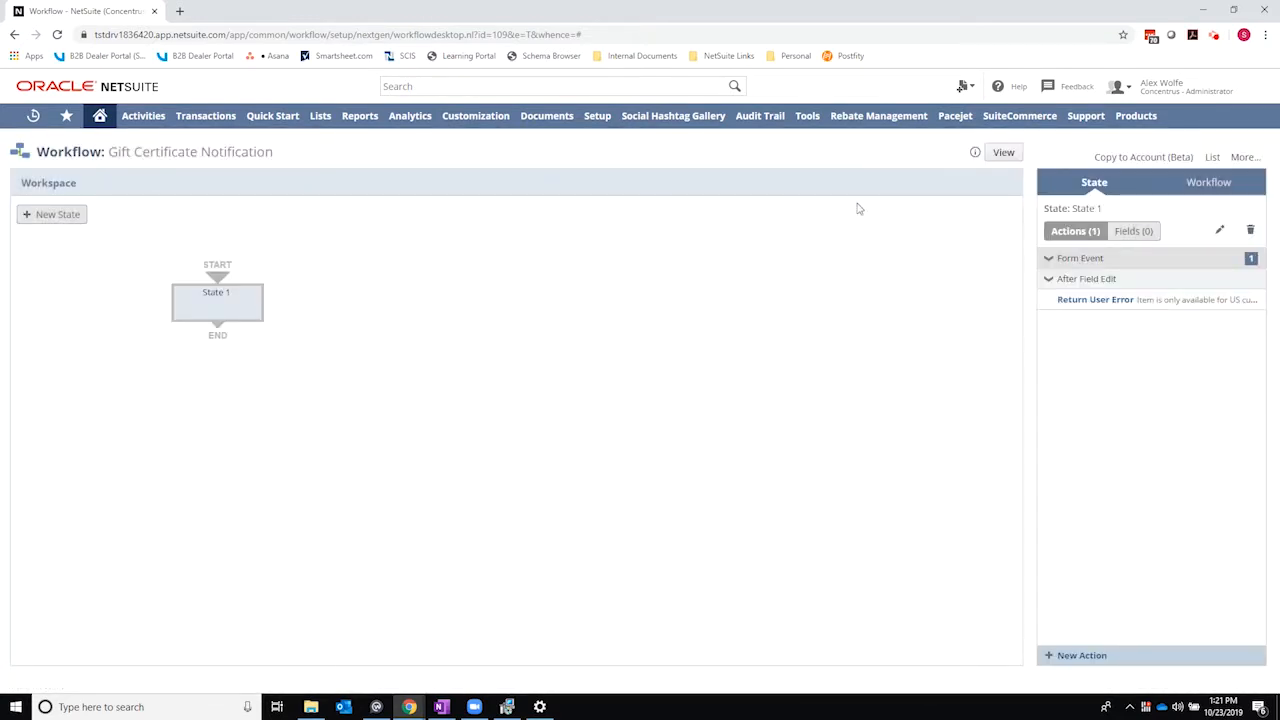
mouse_move(204, 114)
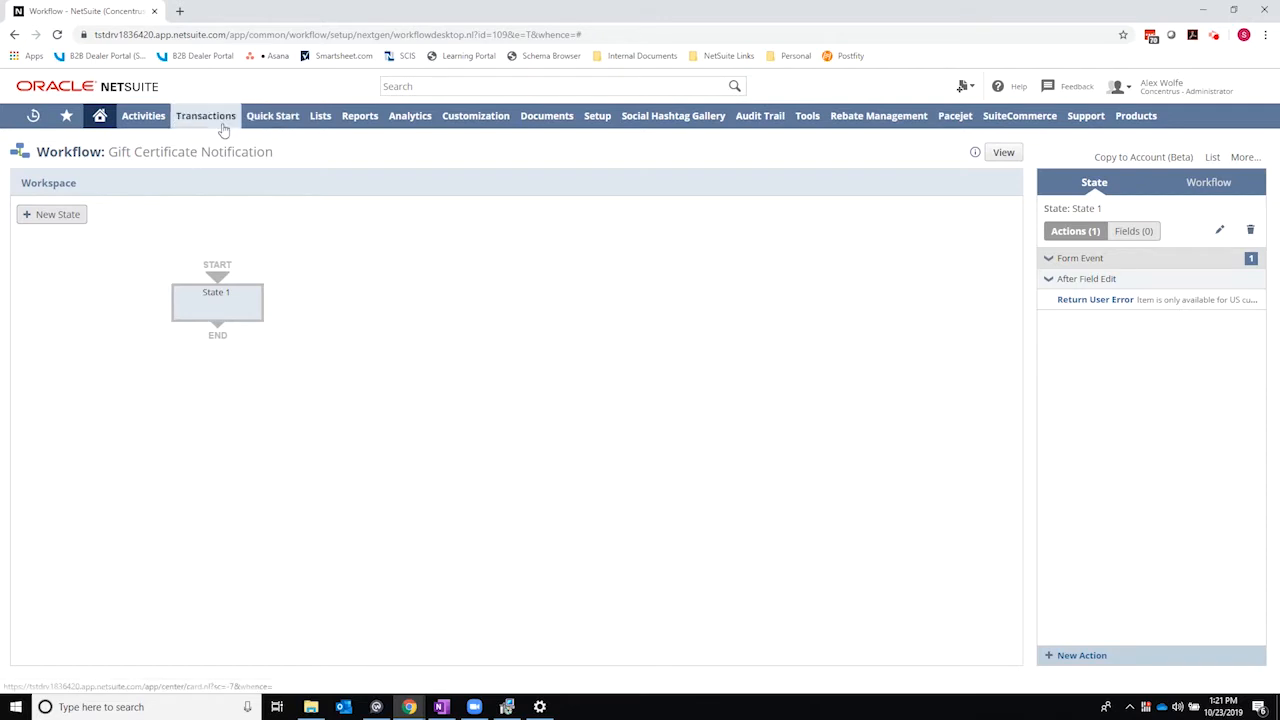
- Start a new sales order via Transactions > Sales > Enter Sales Orders
click(204, 114)
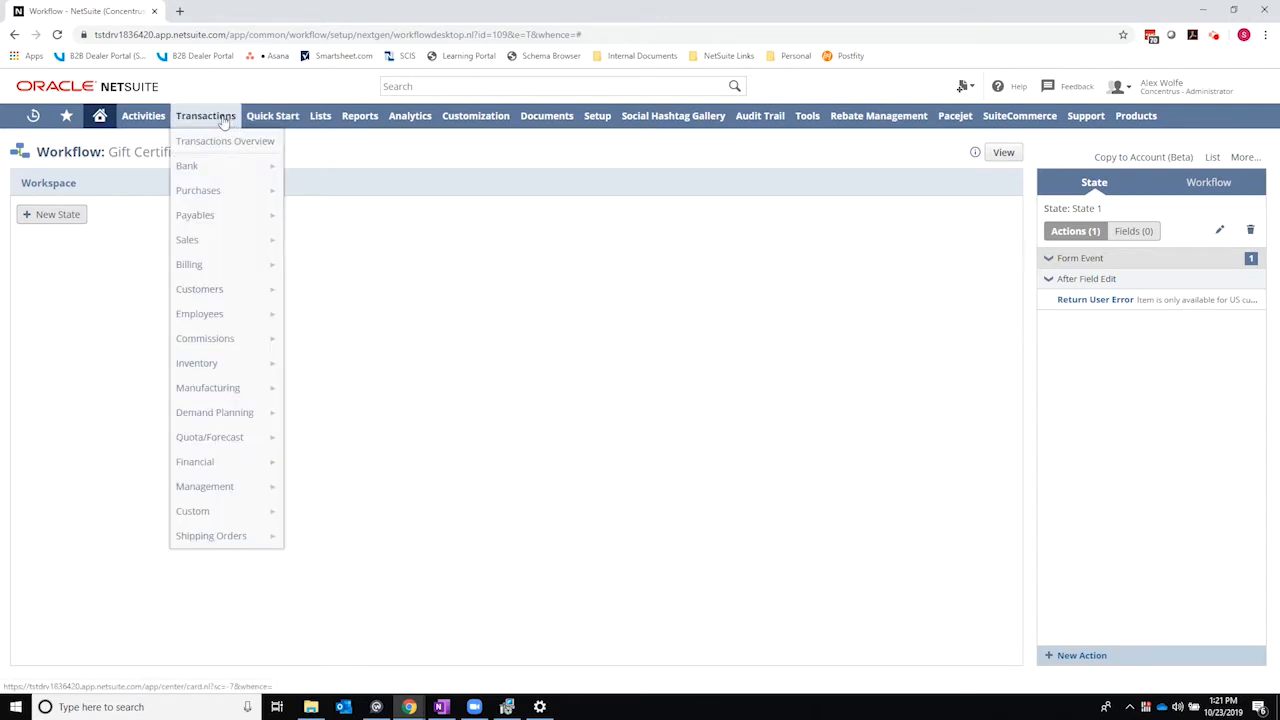
mouse_move(188, 240)
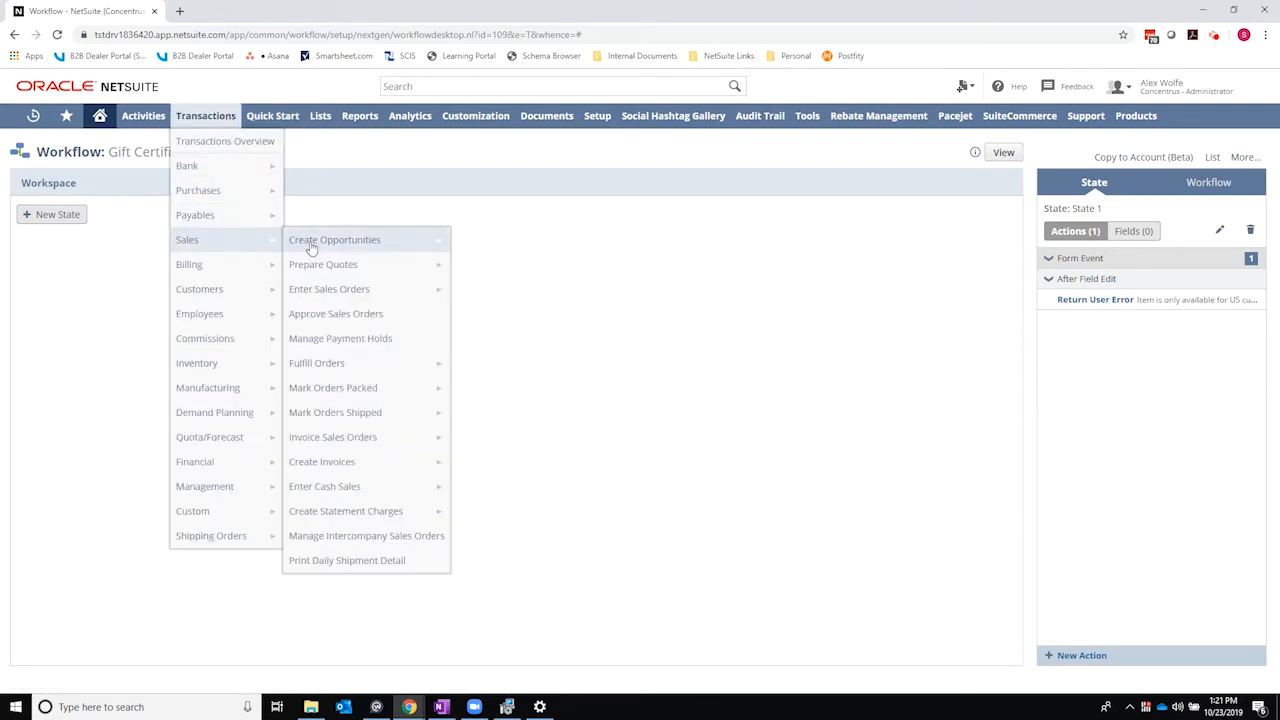
click(272, 114)
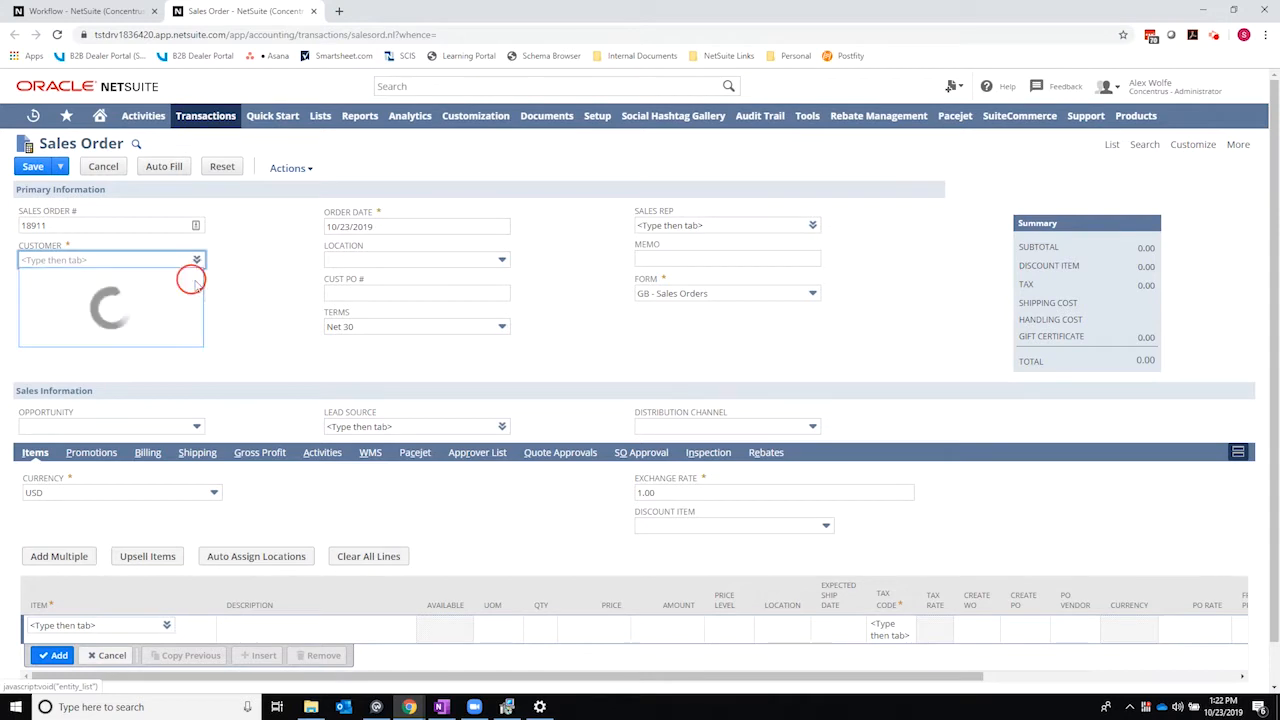
- Choose customer A B C Tank Co and Lot Trace Assembly Item 1500 on the first line
click(196, 260)
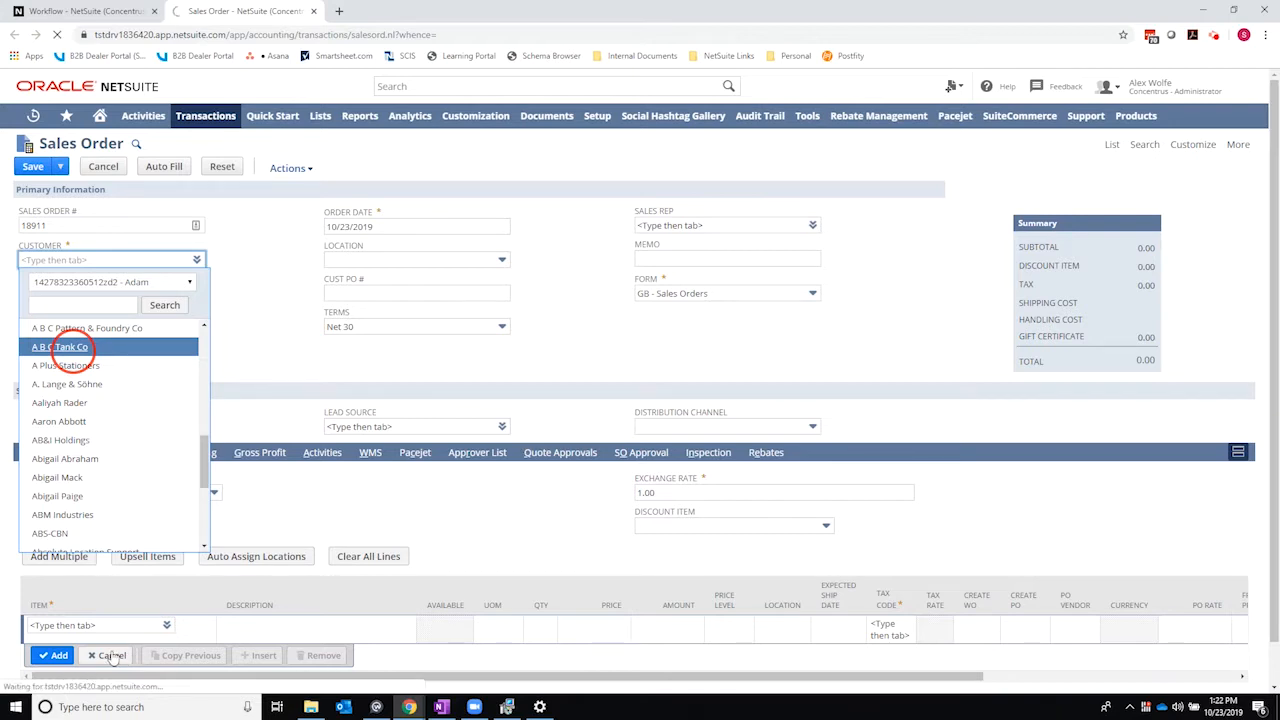
mouse_move(180, 656)
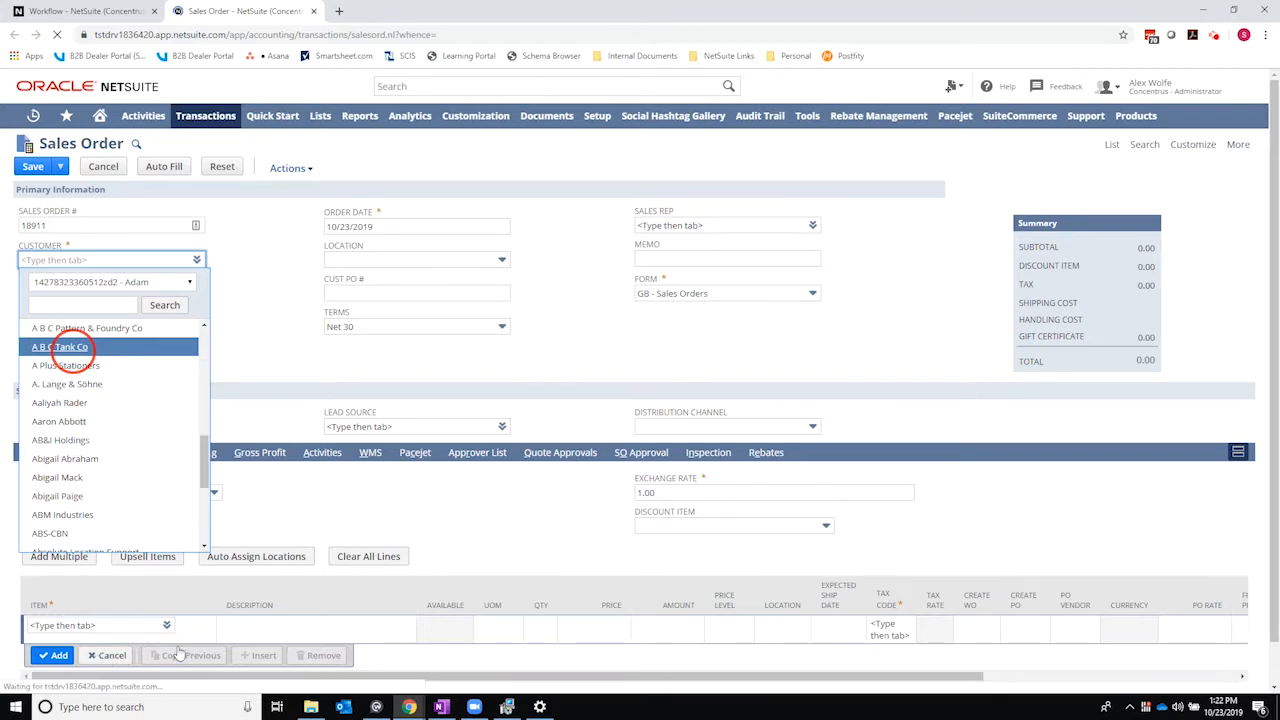
click(60, 346)
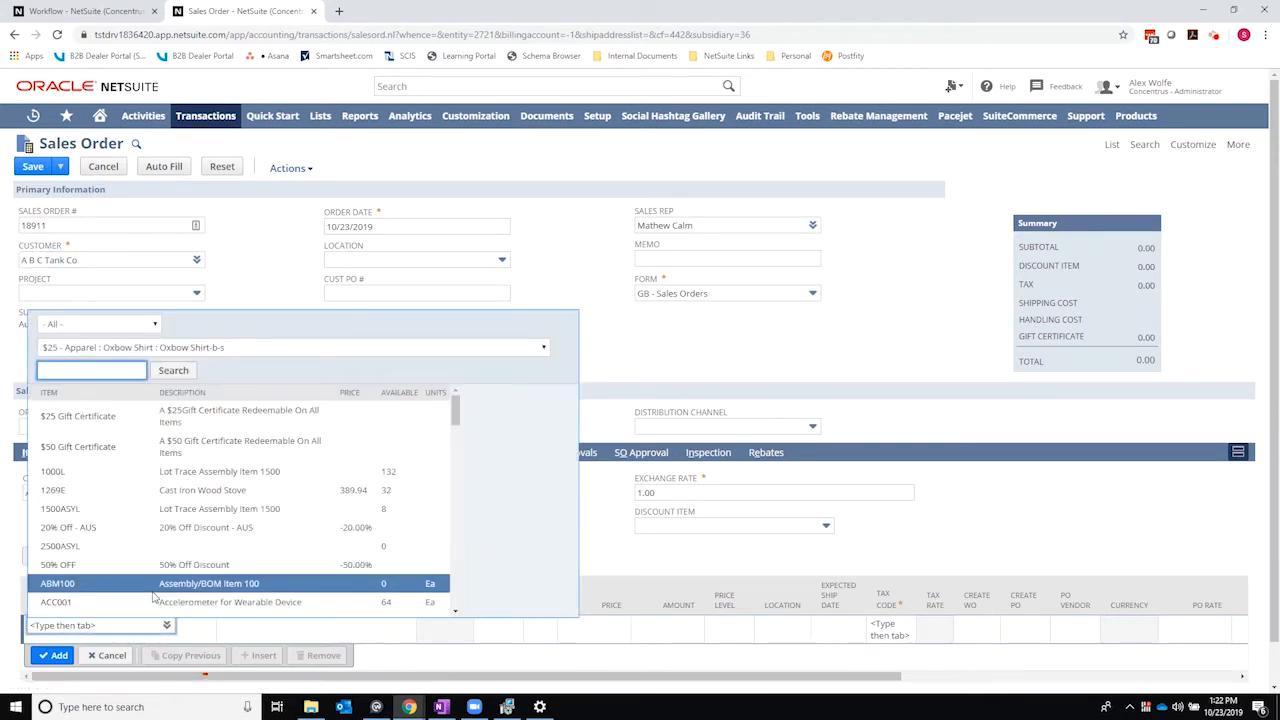
click(60, 510)
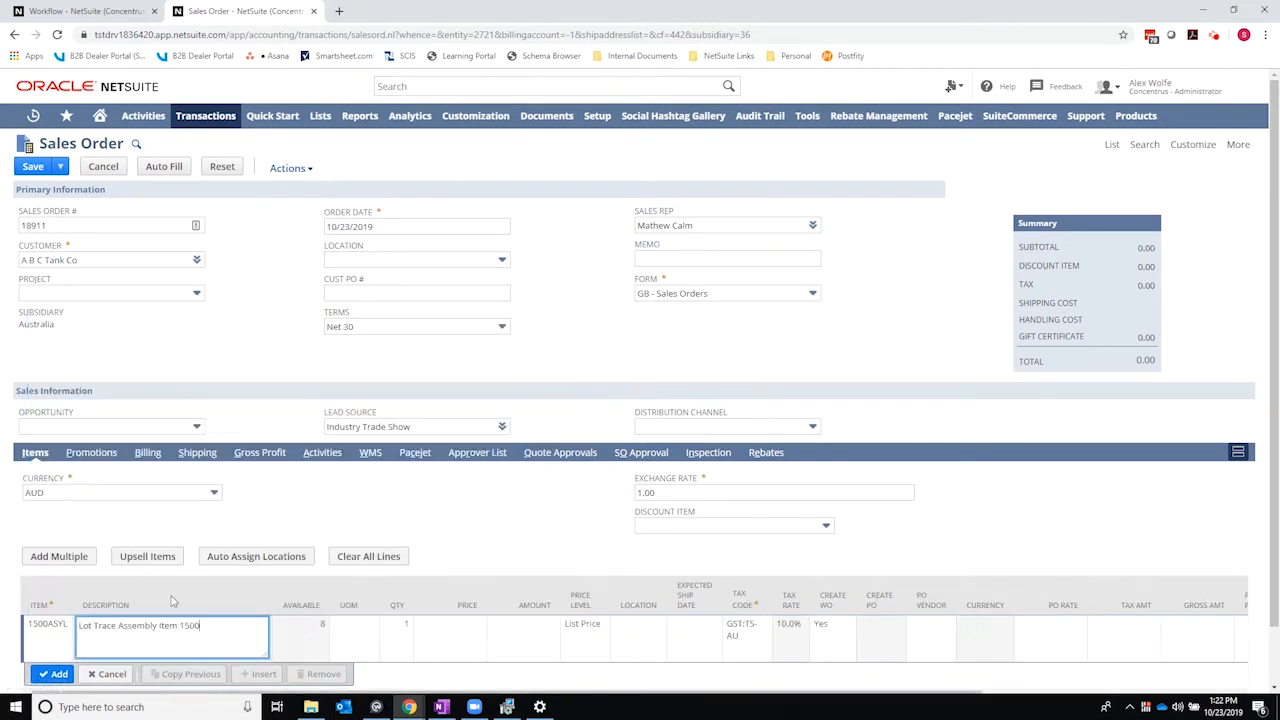
- Dismiss the missing-amount alert and set the assembly line amount to 10.00
click(56, 672)
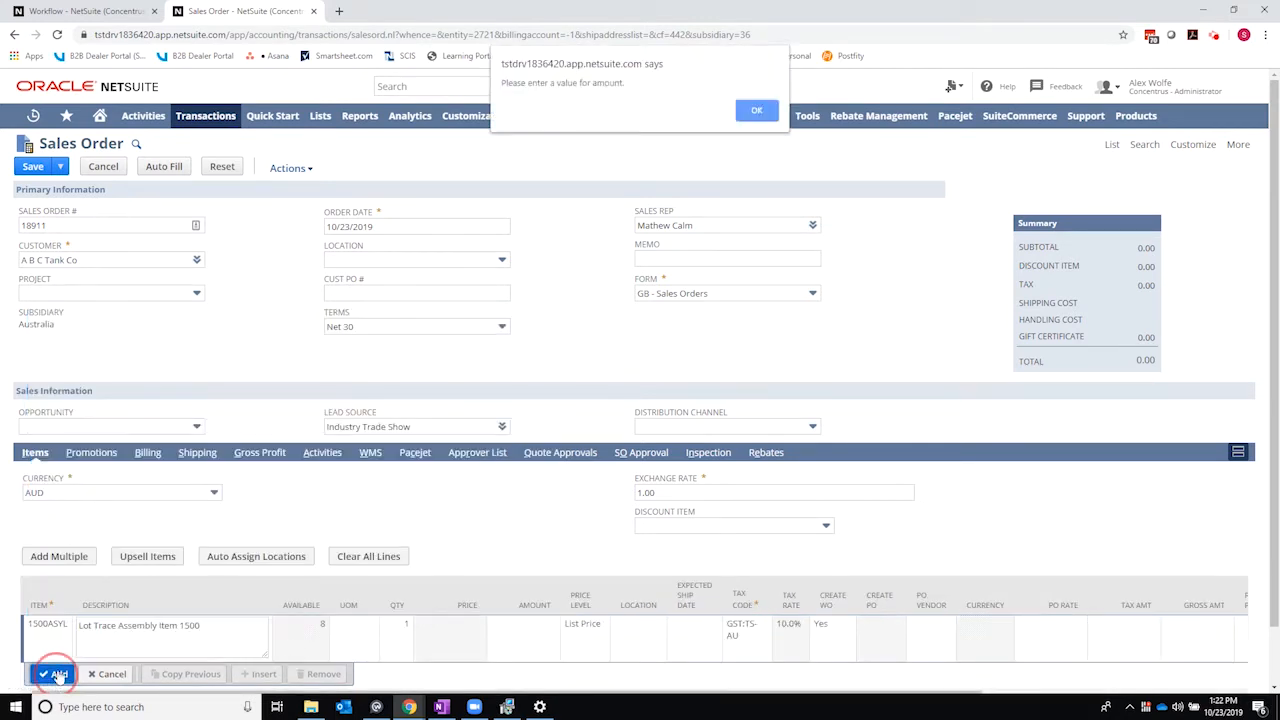
click(756, 110)
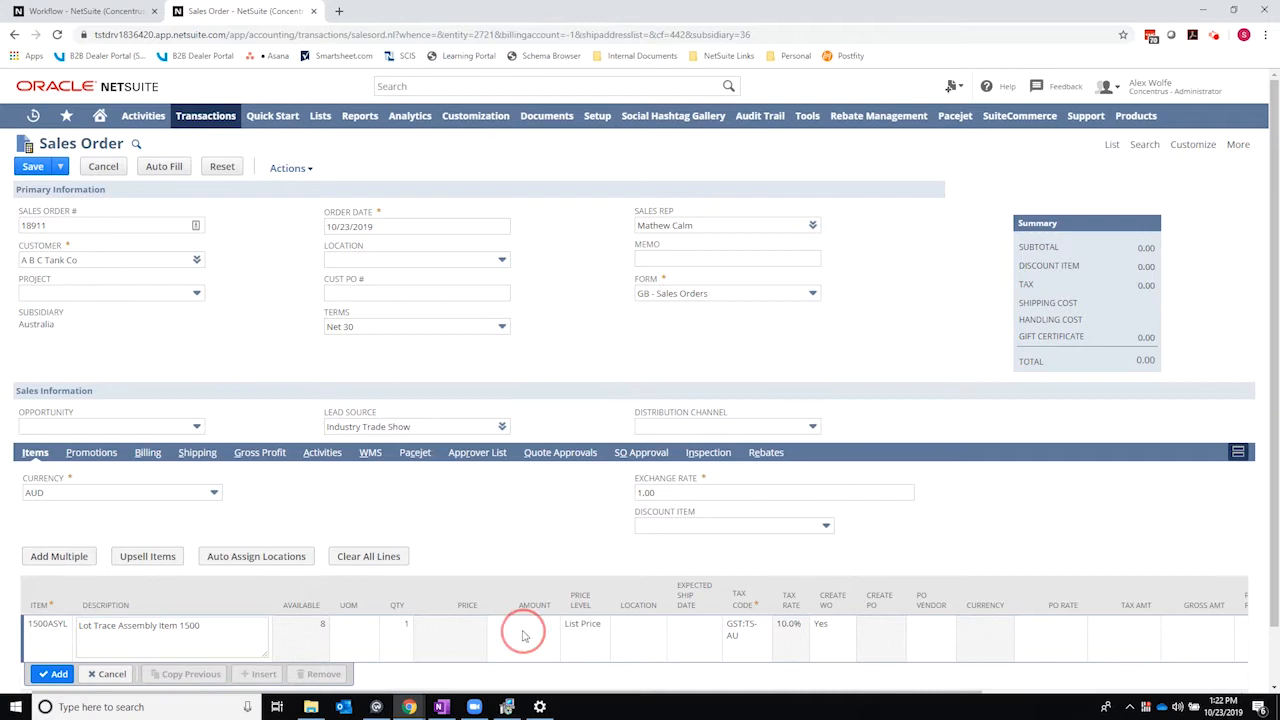
click(524, 624)
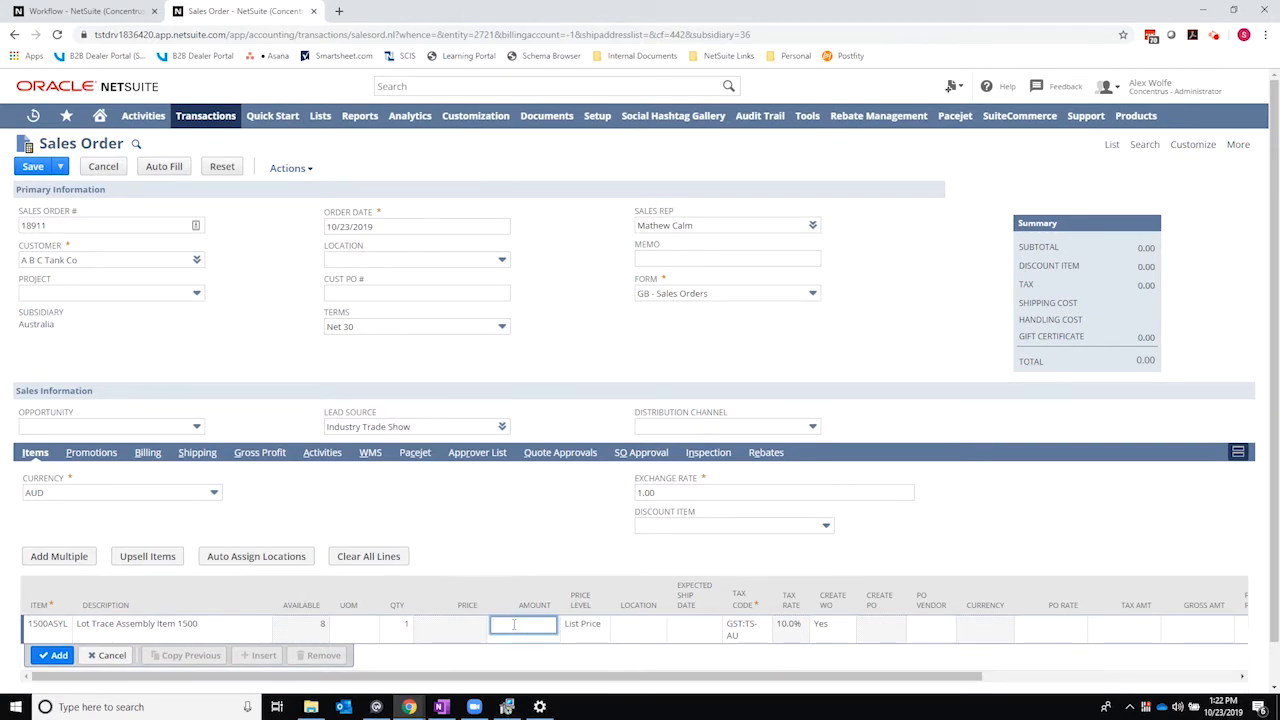
text(10.00)
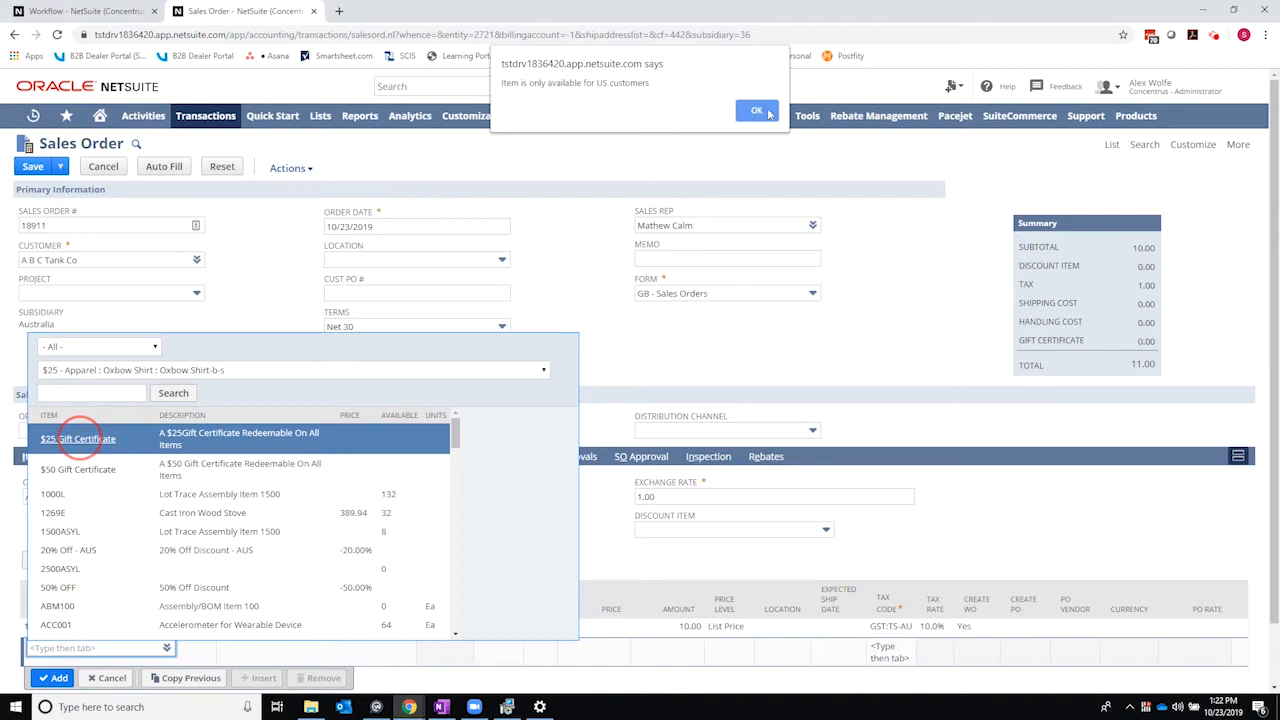
- Dismiss the US-customers-only error and missing-amount warning, then add the $25 Gift Certificate line at 1,000.00
click(756, 110)
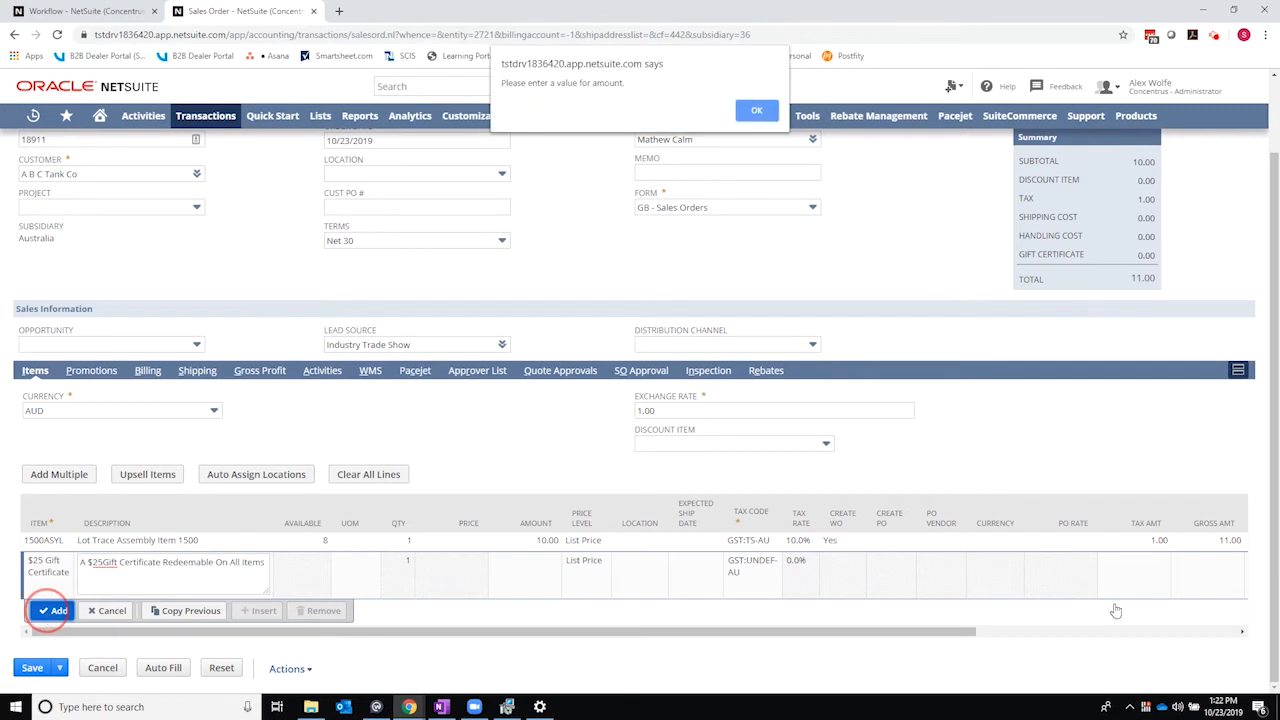
click(756, 108)
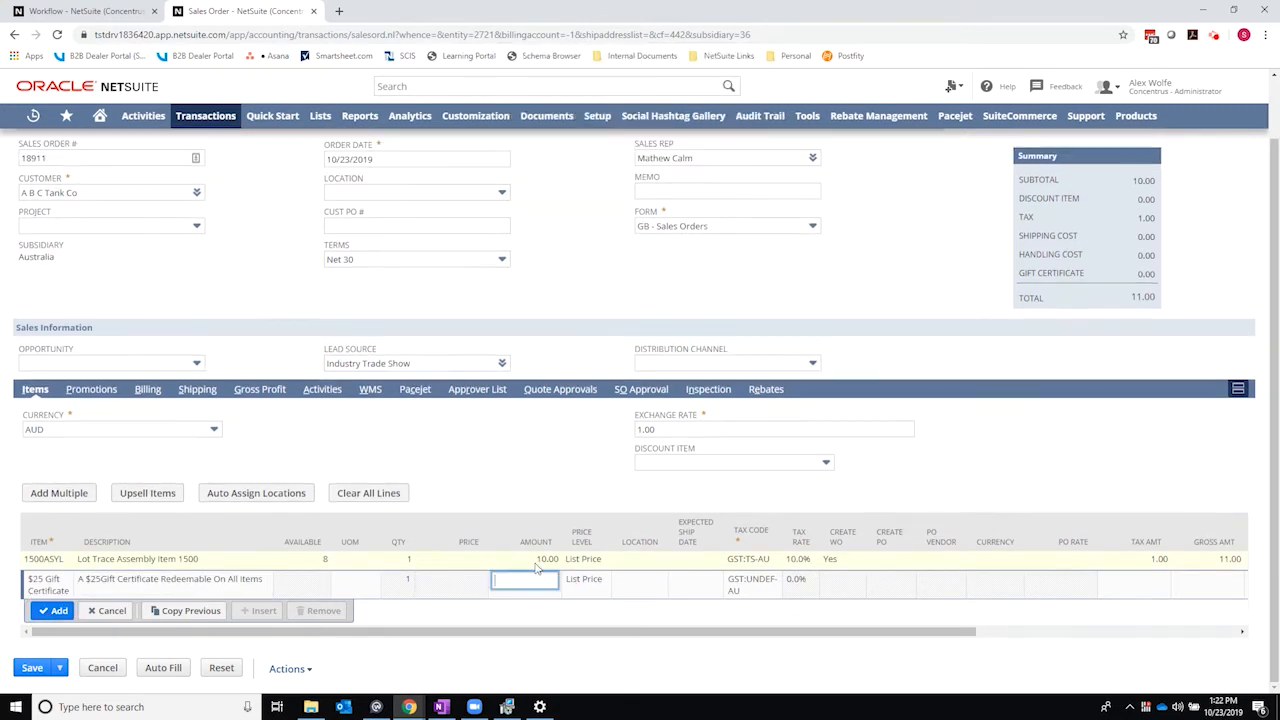
text(1000)
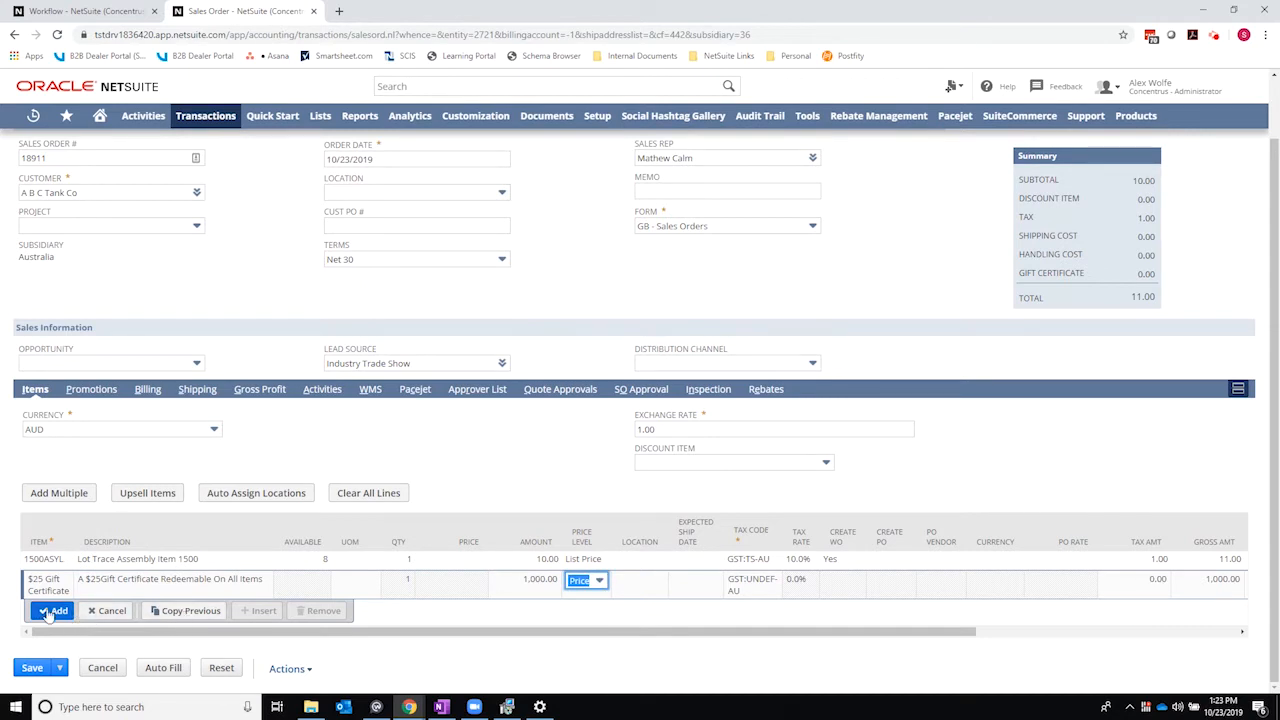
click(54, 610)
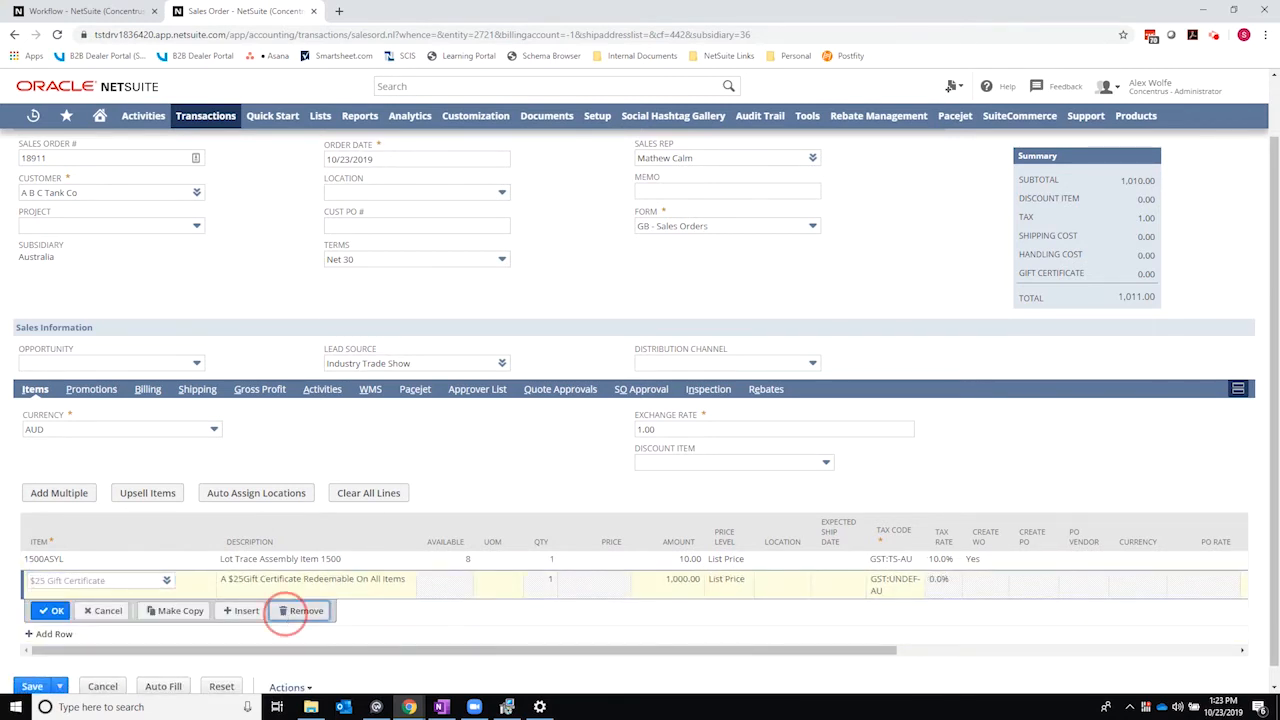
- Remove the gift certificate line so only the Lot Trace assembly item remains
click(300, 612)
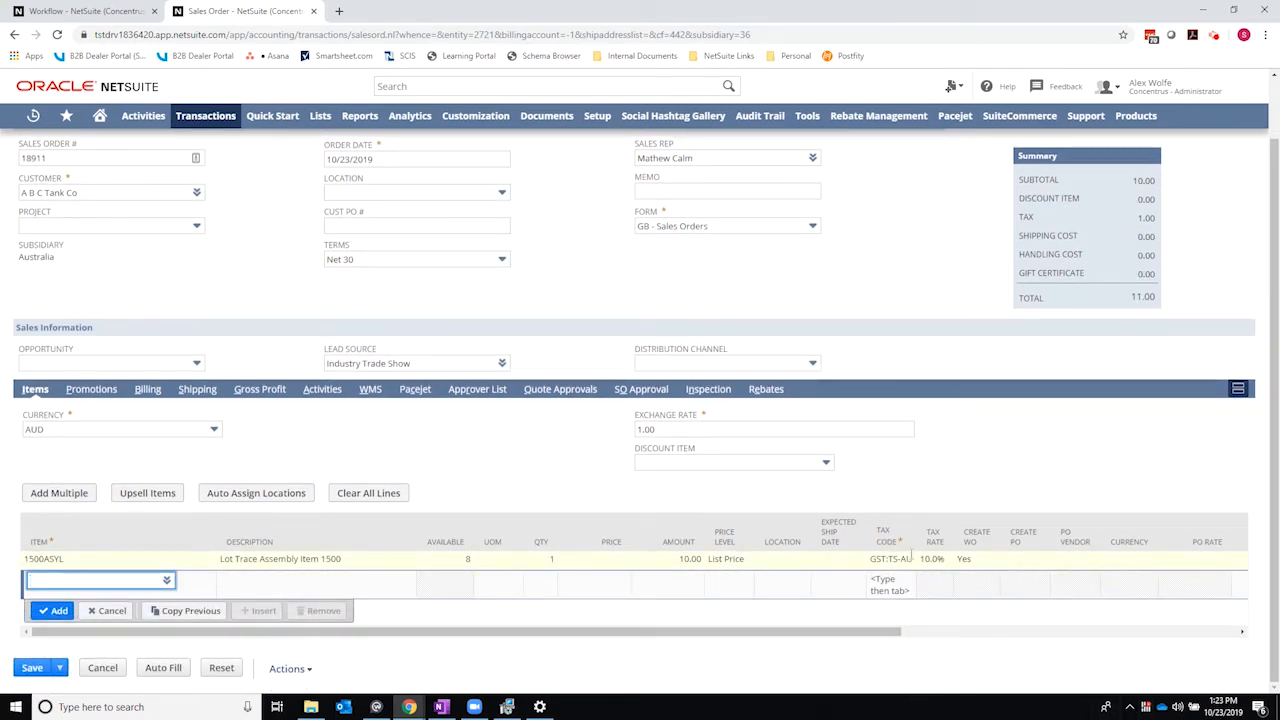